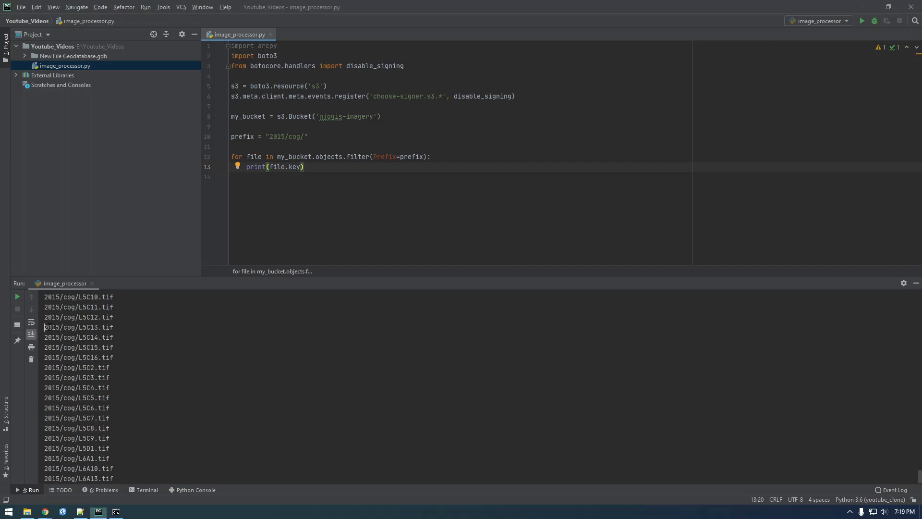
Add line 11: template = "/vsis3/njogis-imagery/2015/cog/L9C9.tif", using the path copied from the notes
double_click(79, 326)
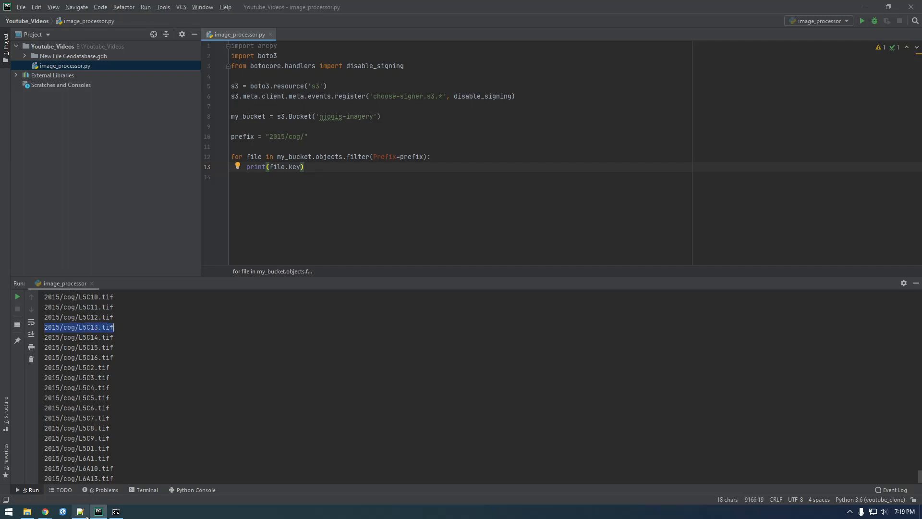
click(79, 511)
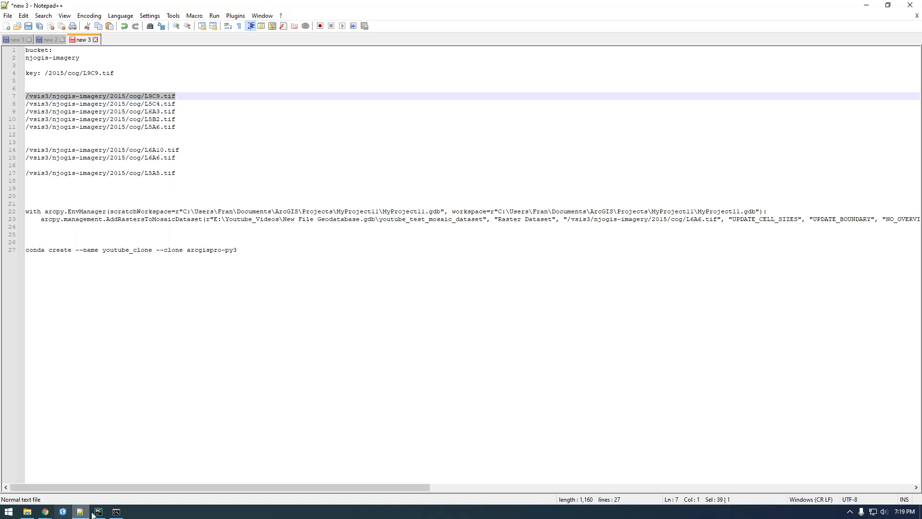
click(97, 511)
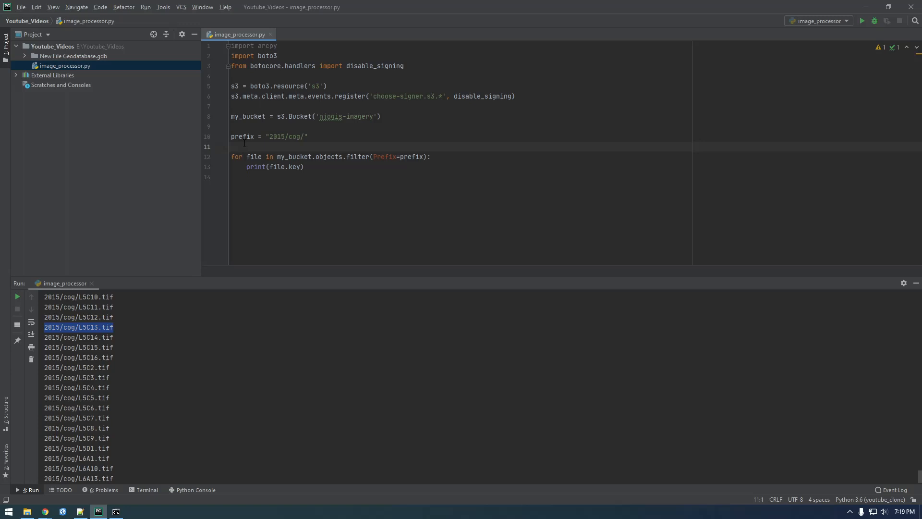
text(/vsis3/njogis-imagery/2015/cog/L9C9.tif)
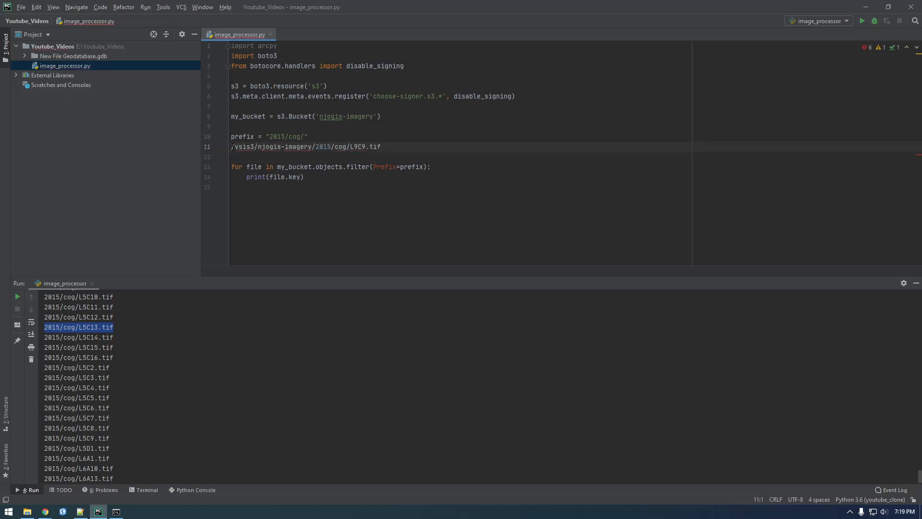
text(template =)
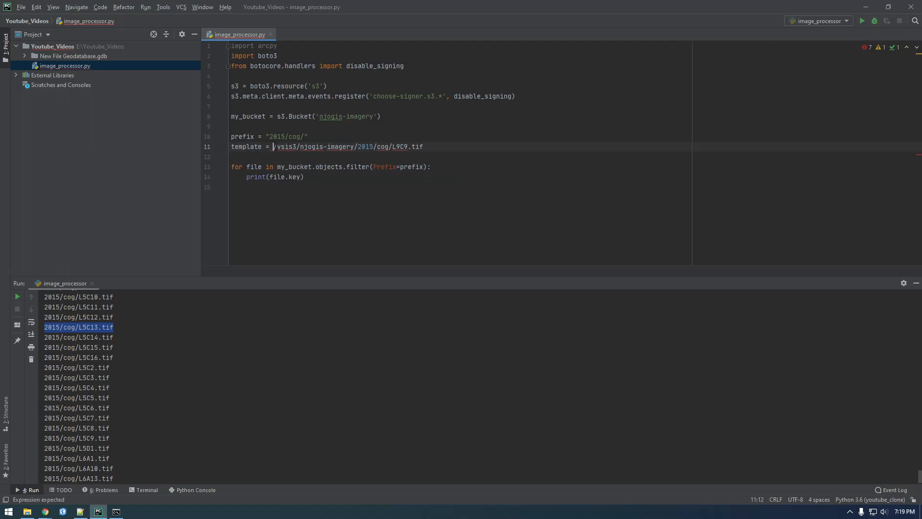
text(")
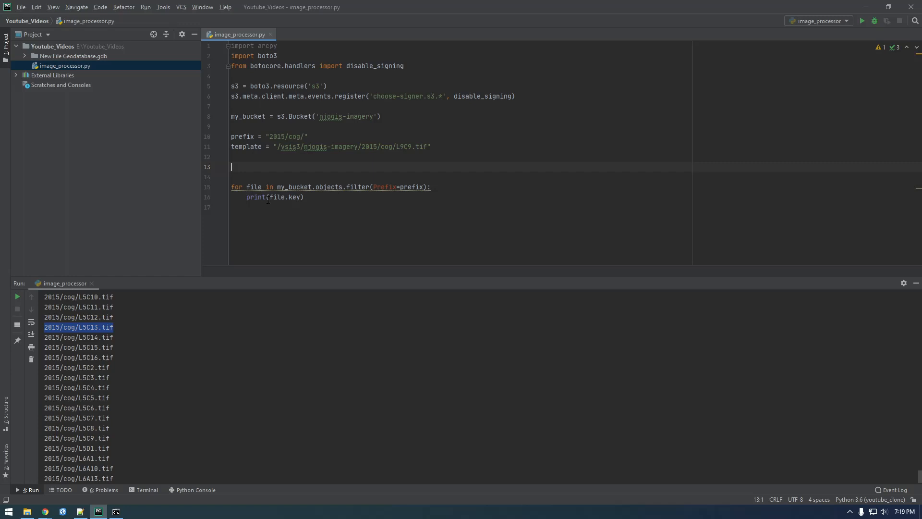
Define bucket = 'njogis-imagery' and pass bucket to s3.Bucket() instead of the literal
double_click(331, 146)
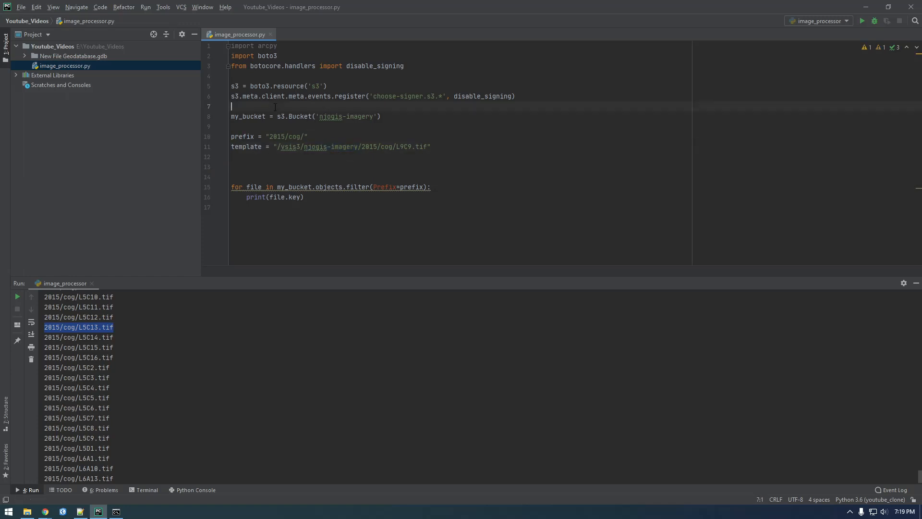
text(bucket =)
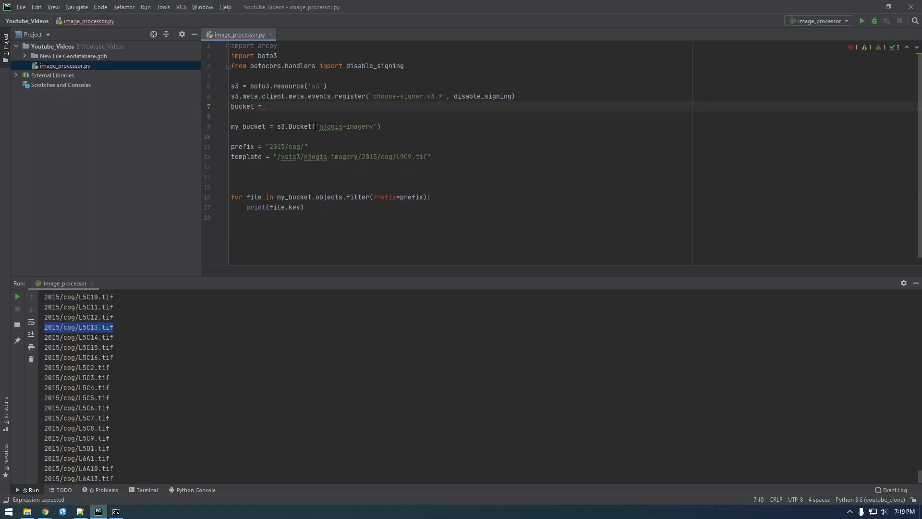
double_click(344, 126)
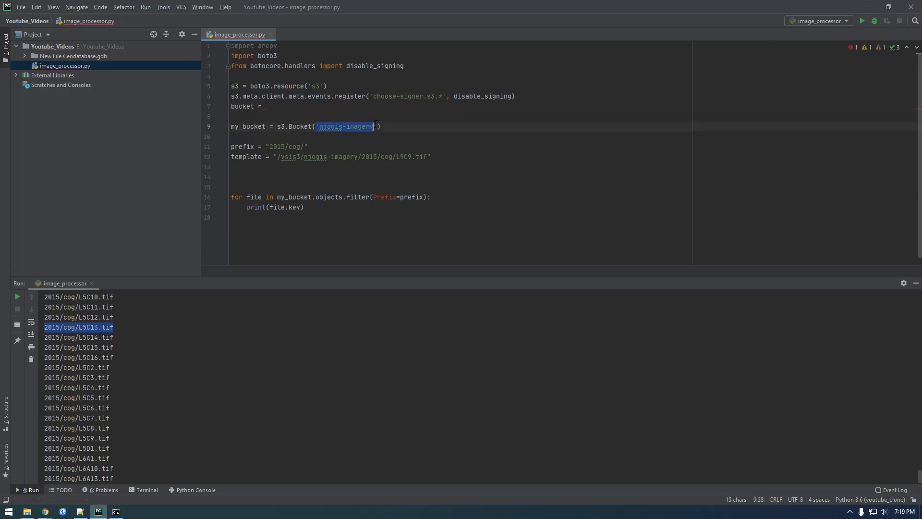
key(Delete)
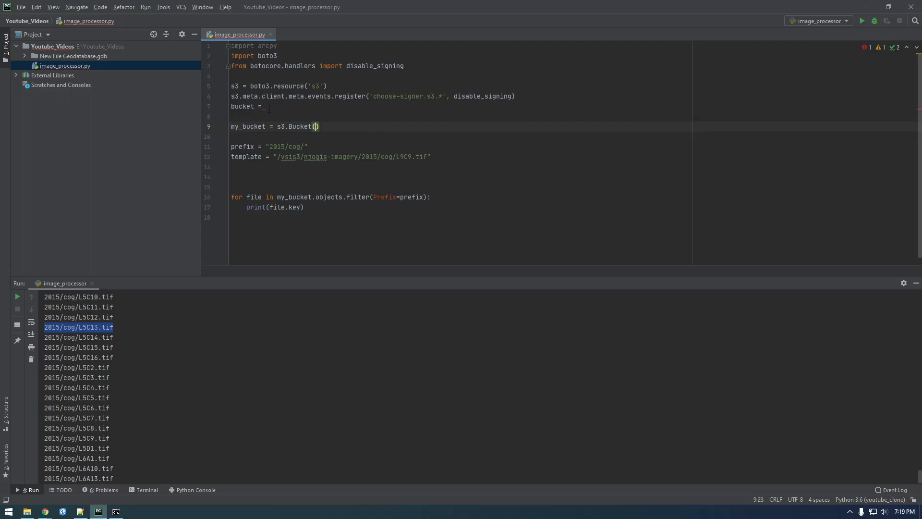
text(bucket)
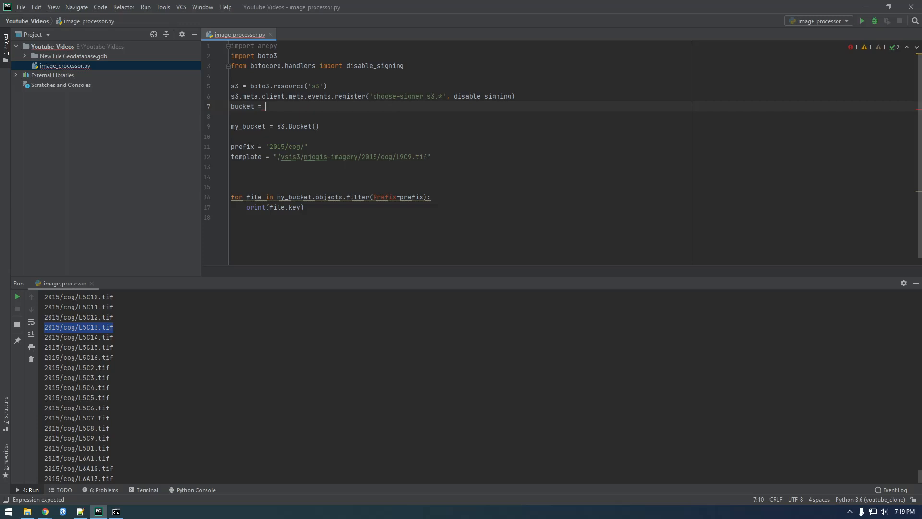
text('niogis-imagery')
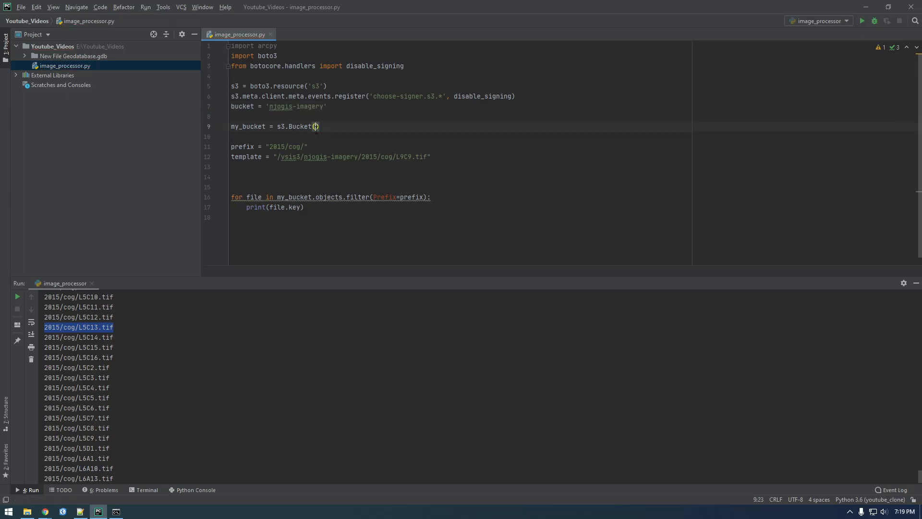
text(bucket)
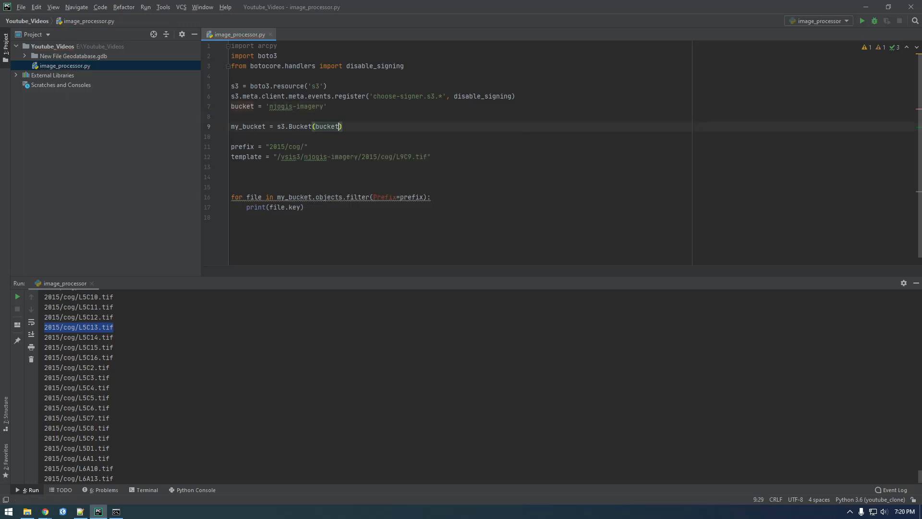
click(431, 197)
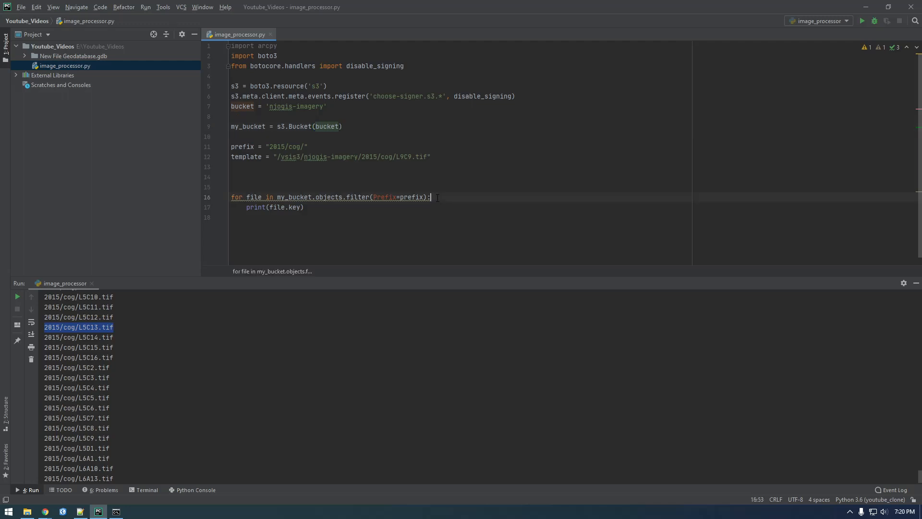
key(Enter)
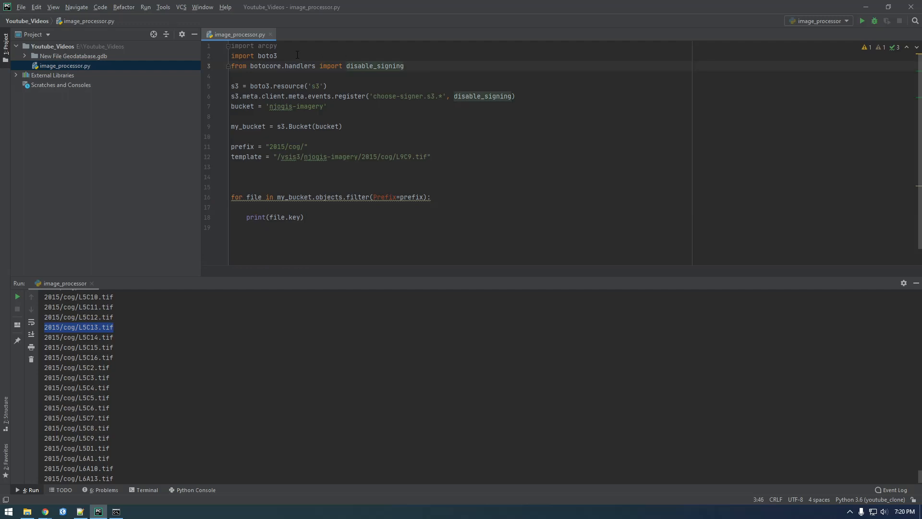
Import os, set vsis3_image_path = os.path.join(bucket, file.key) in the loop, and print it
text(import os)
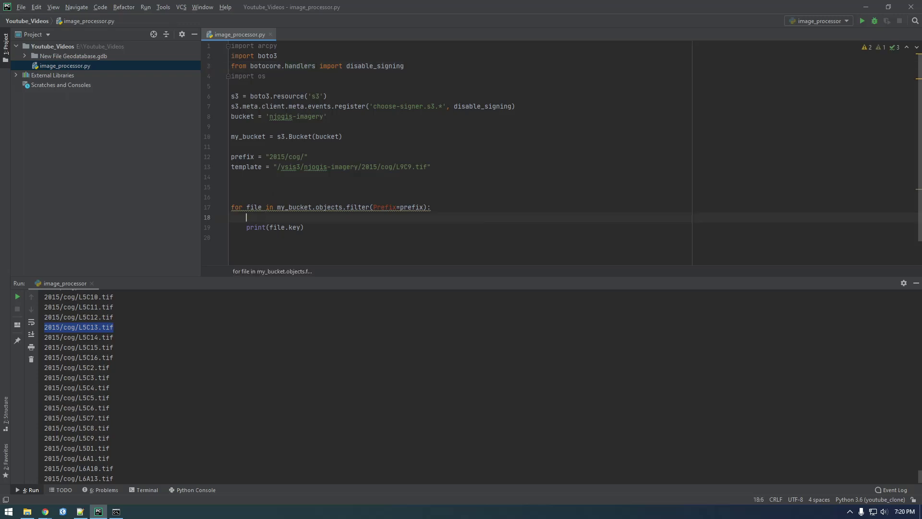
text(vsis3_pa)
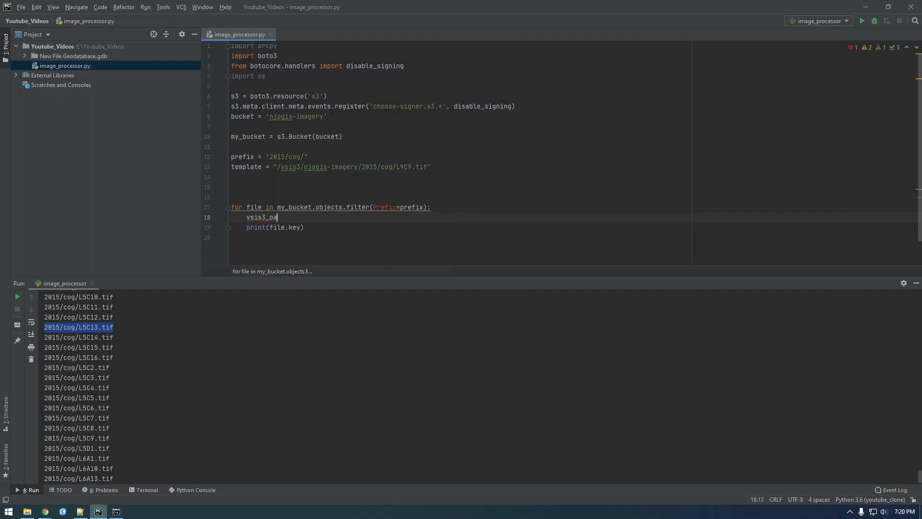
text(image_path =)
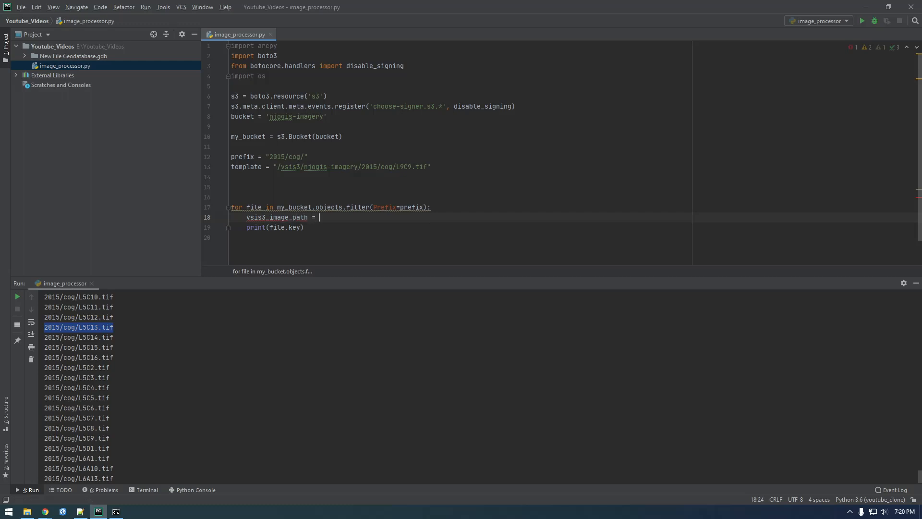
text(os.path.join()
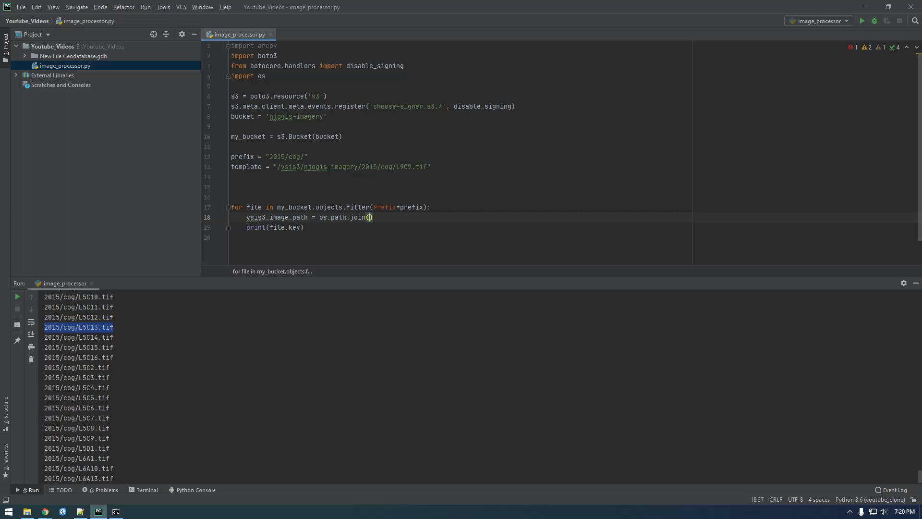
text(bucket,)
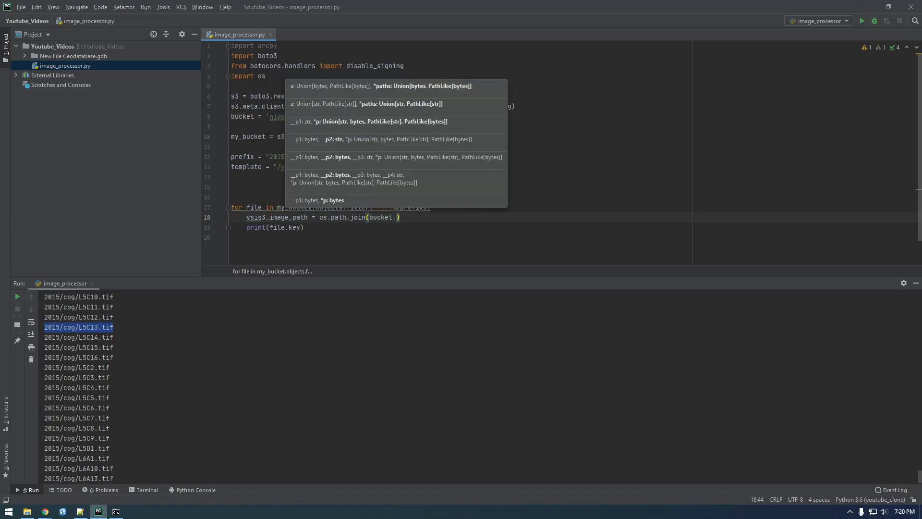
click(328, 227)
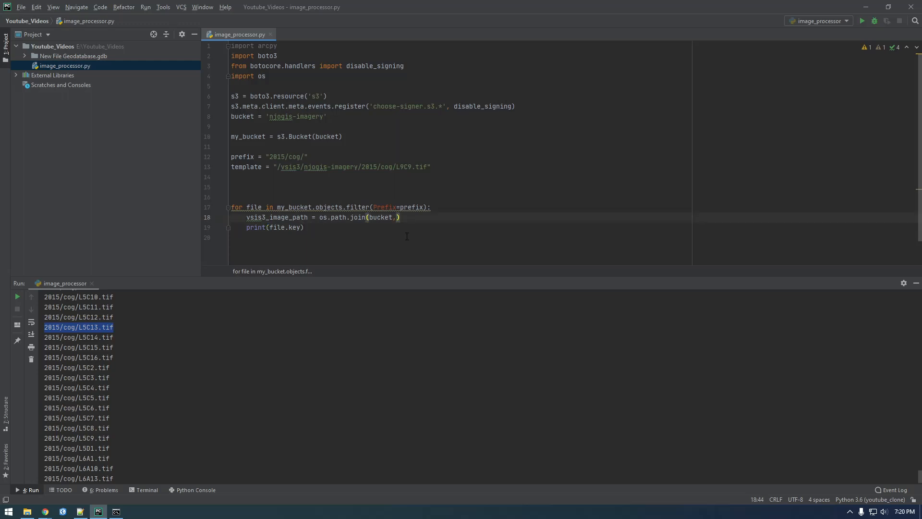
text(file.key)
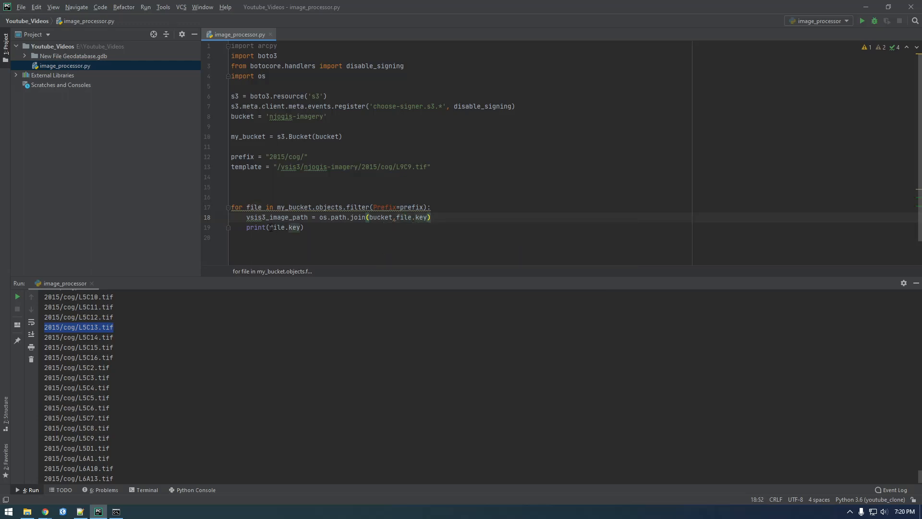
text(vsis3_image_path)
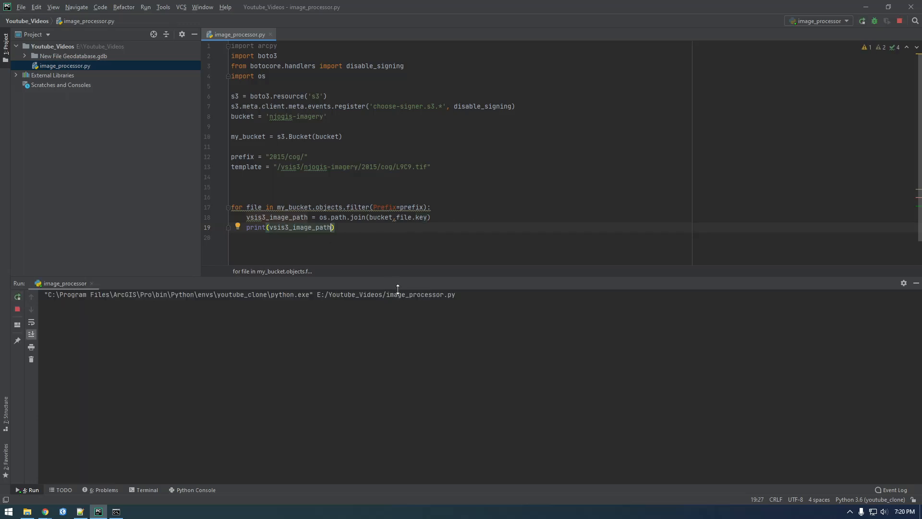
Delete the unused template = line after the run lists the joined paths
double_click(290, 167)
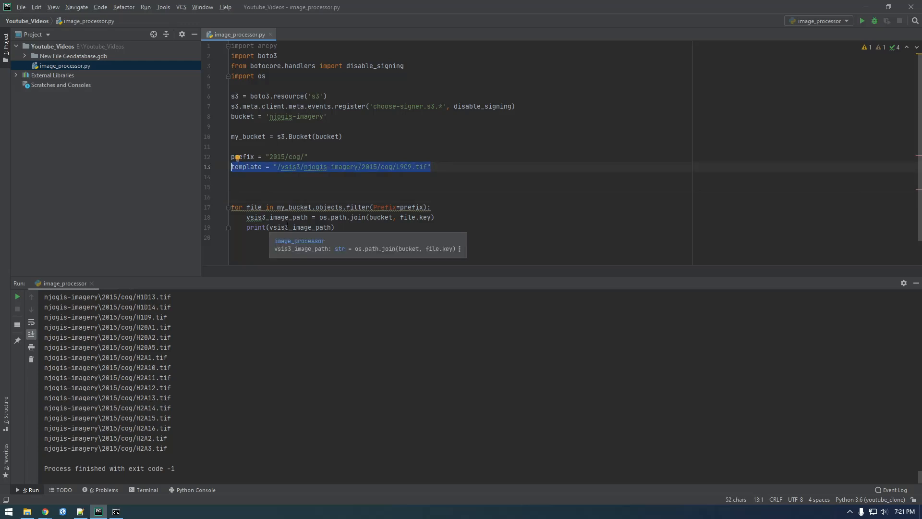
key(Delete)
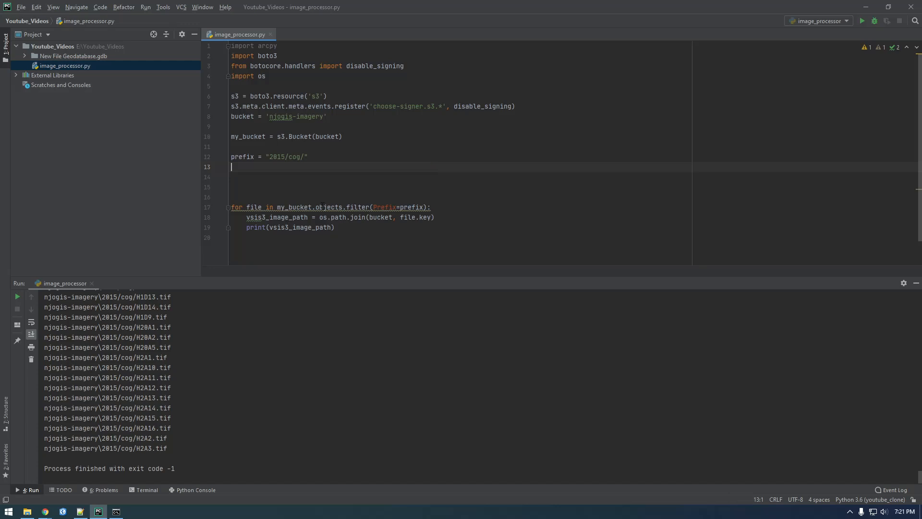
mouse_move(46, 511)
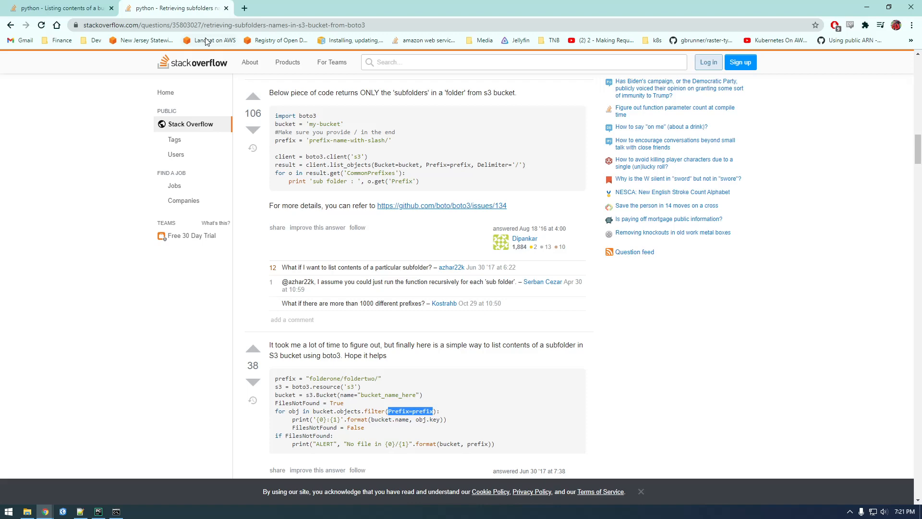
Search 'python os.path join forward slash' and read the Stack Overflow mixed-slashes thread
text(python)
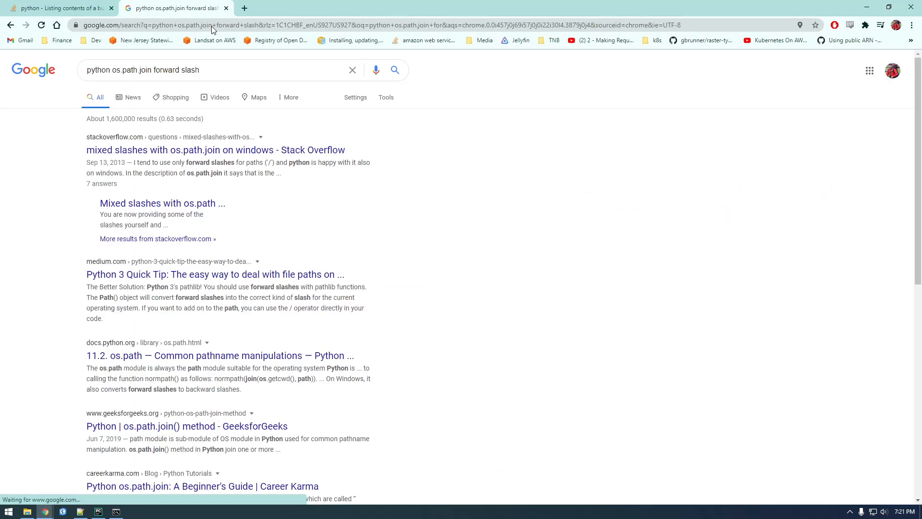
click(215, 149)
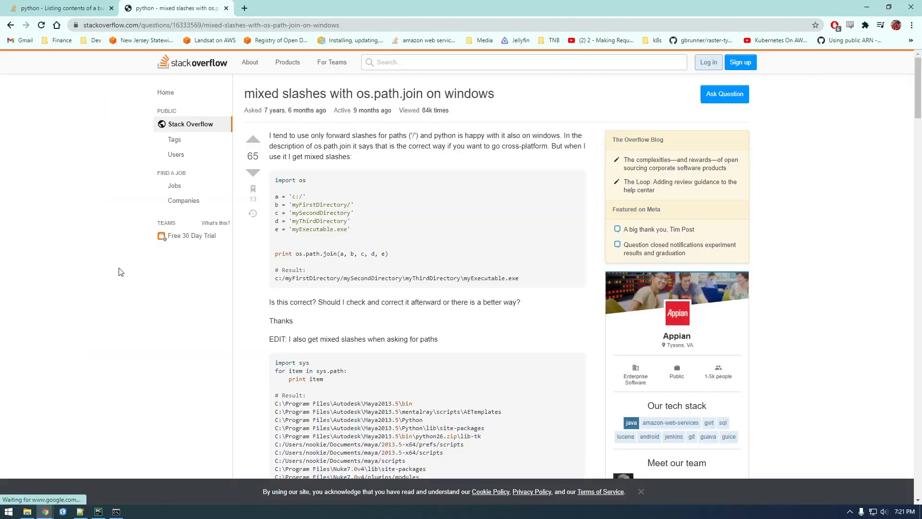
scroll(down, 3)
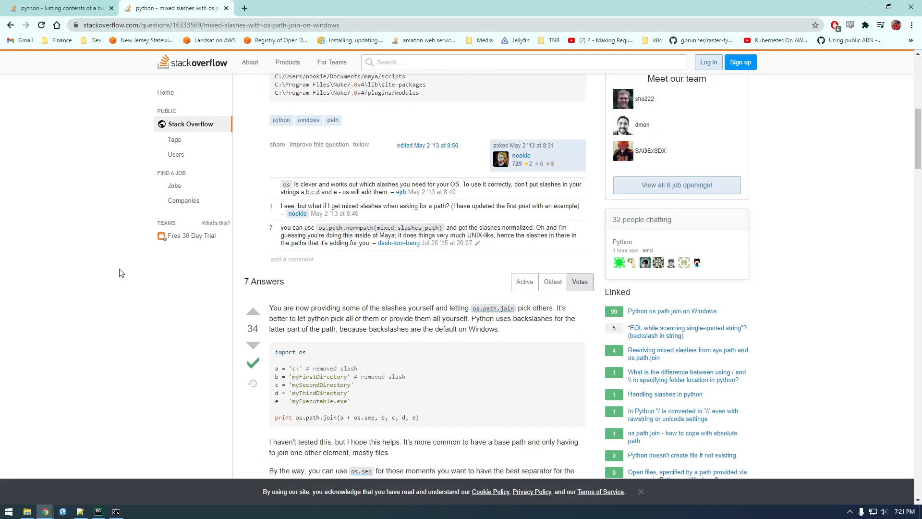
scroll(down, 3)
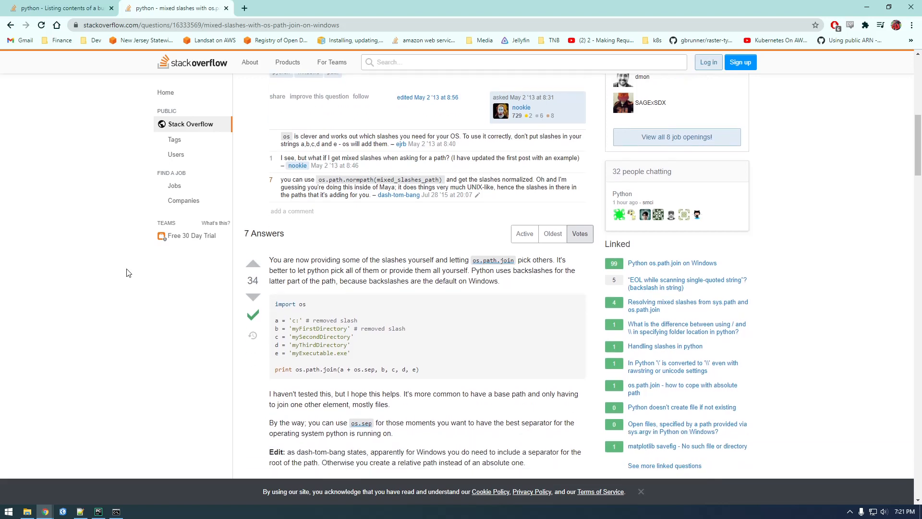
mouse_move(416, 290)
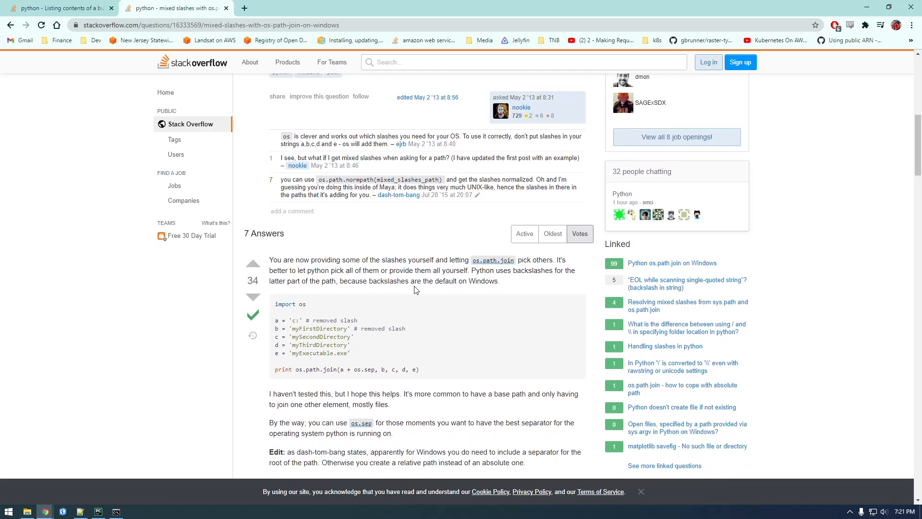
scroll(down, 3)
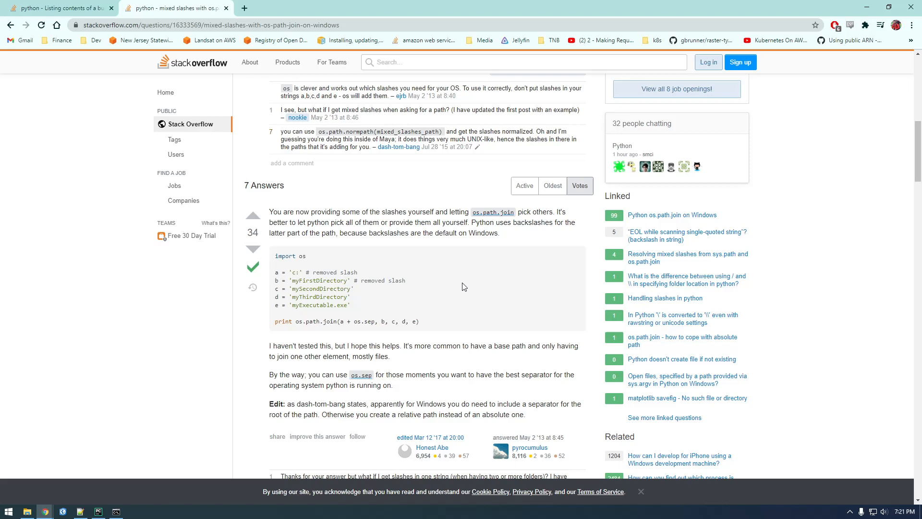
scroll(down, 3)
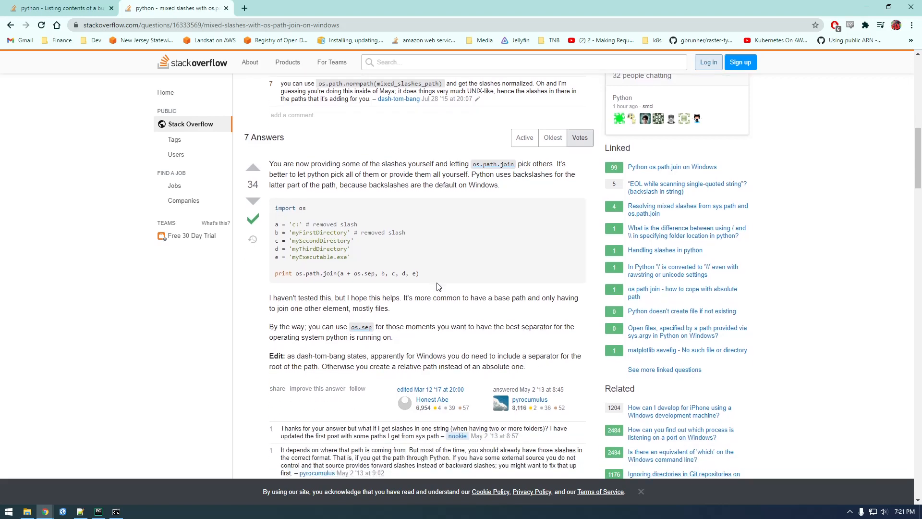
mouse_move(444, 318)
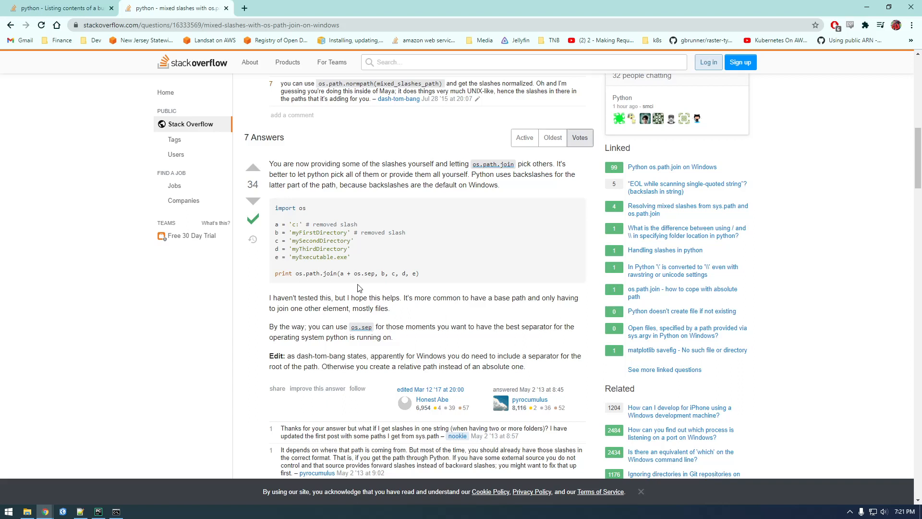
mouse_move(350, 285)
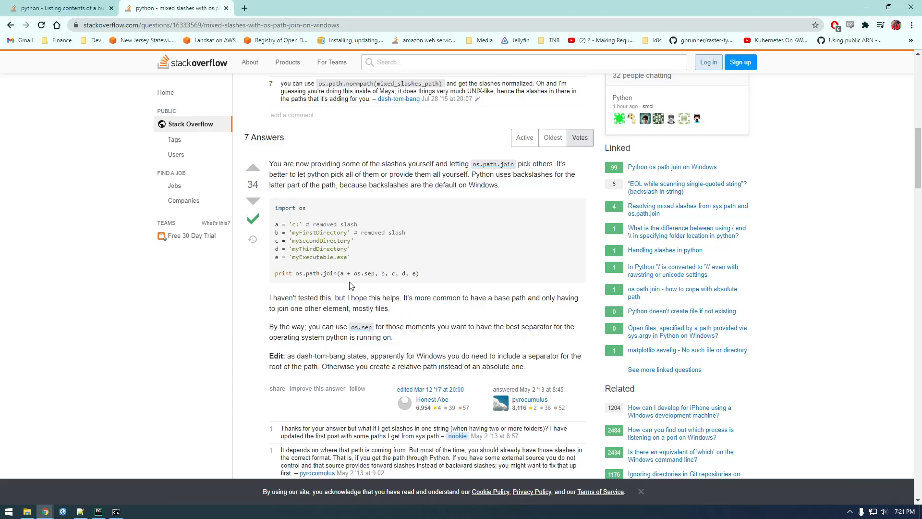
scroll(down, 3)
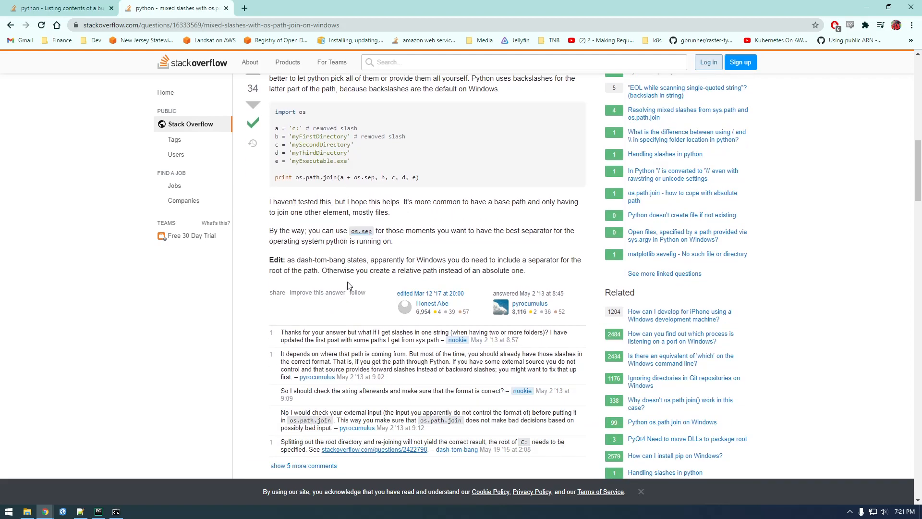
scroll(down, 3)
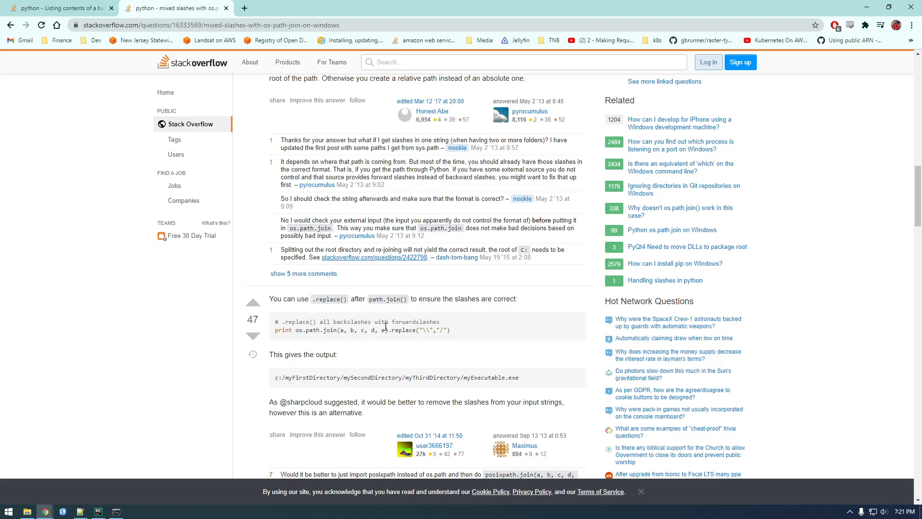
mouse_move(400, 336)
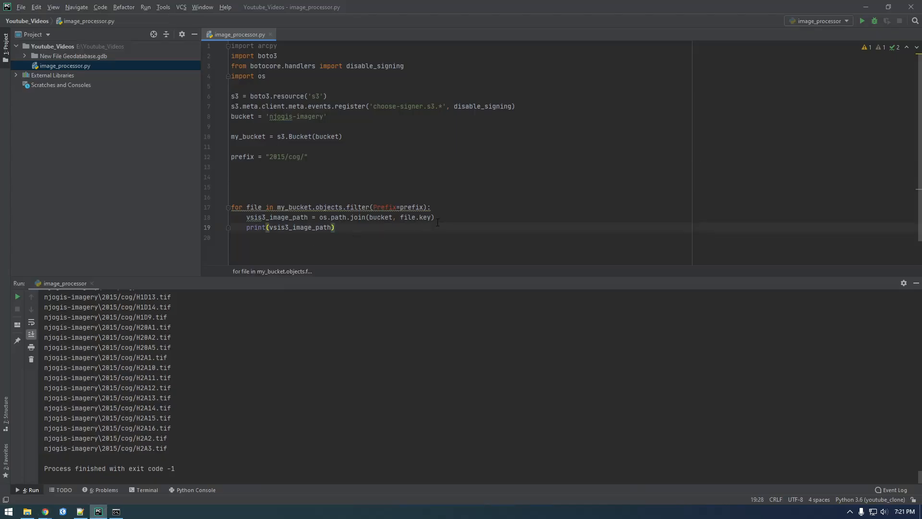
Append .replace("\\", "/") to the join, test it, and add "/vsis3/" as first argument
text(.replace("\","/"))
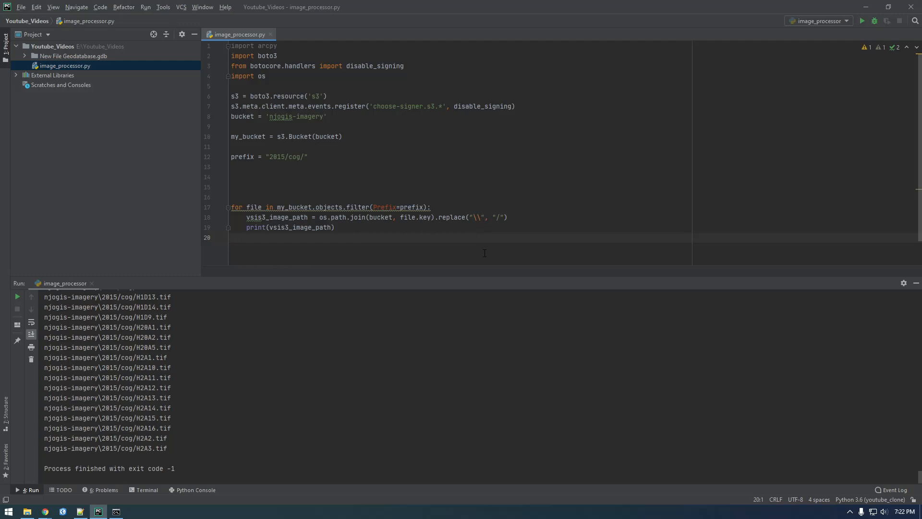
click(864, 20)
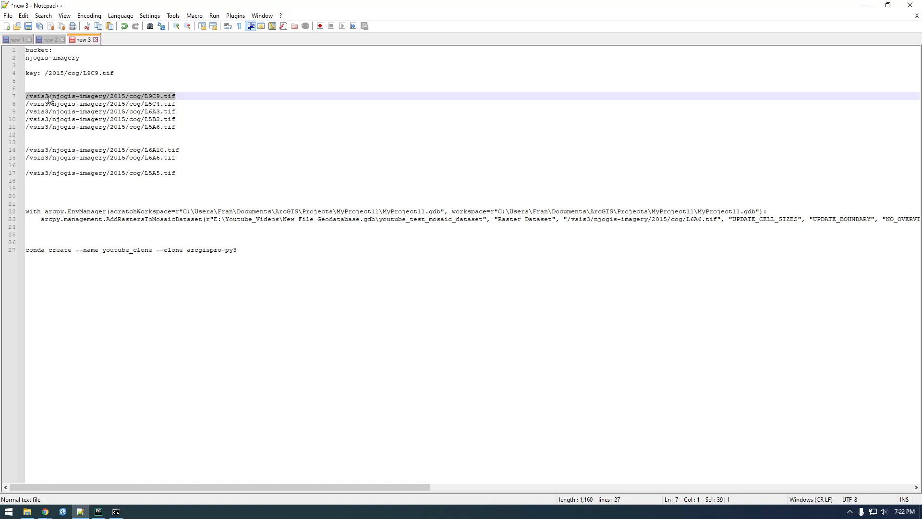
right_click(47, 99)
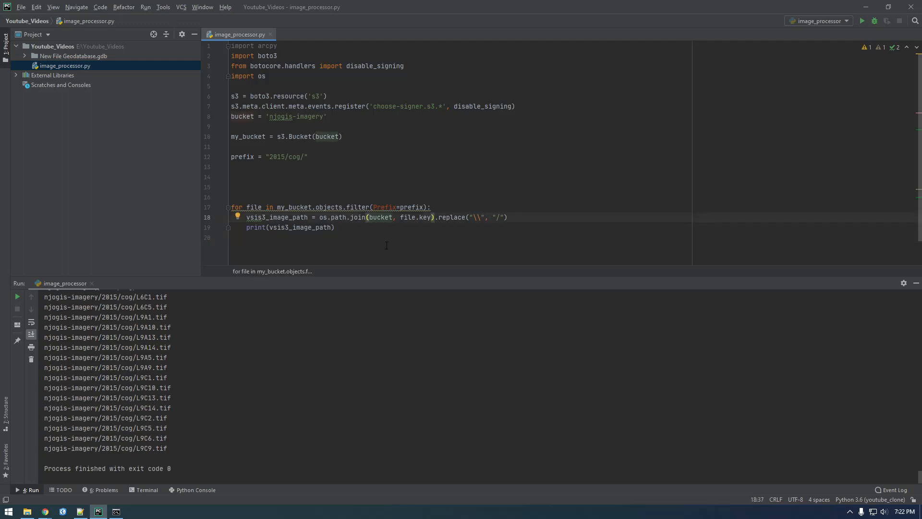
text(vsis3/)
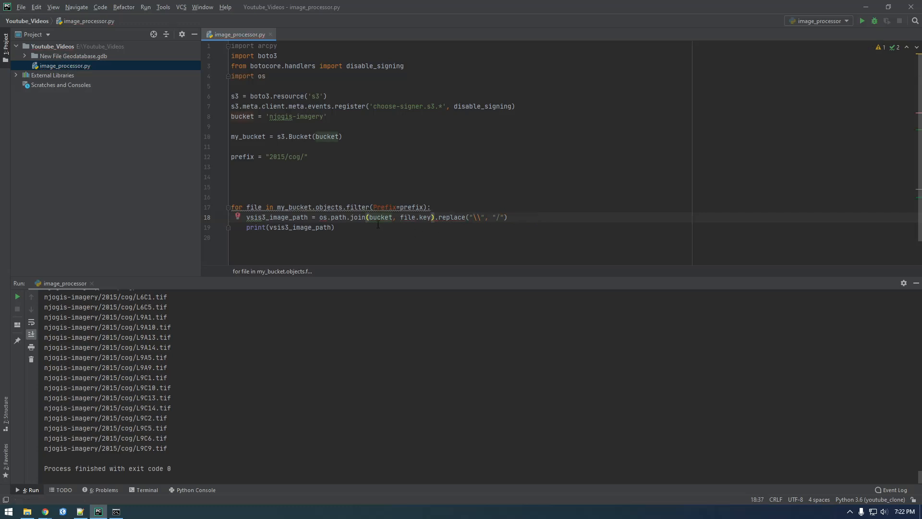
text(/vsis3/",)
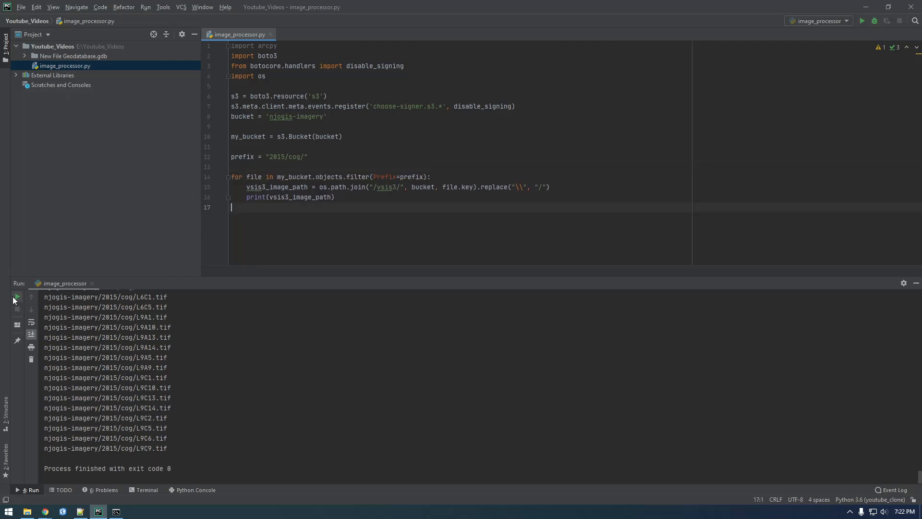
Run image_processor.py and scroll through the printed /vsis3/njogis-imagery/2015/cog/ paths
click(18, 298)
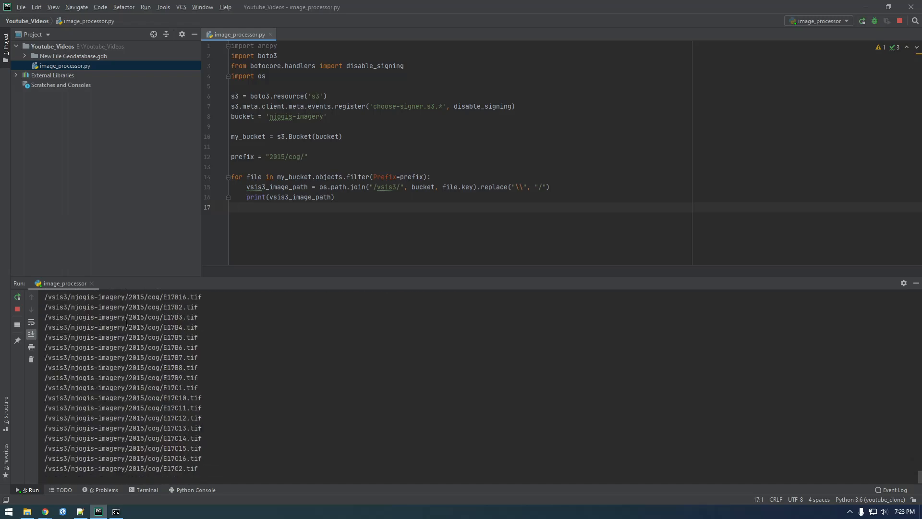
scroll(down, 3)
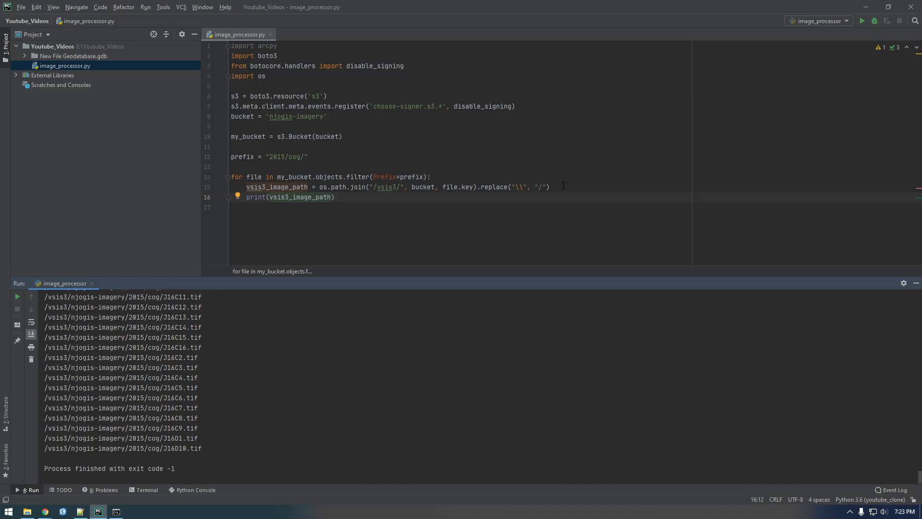
Insert arcpy.AddRastersToMosaicDataset_management("") in the loop and copy the dataset path from the notes
text(arcpy.Add)
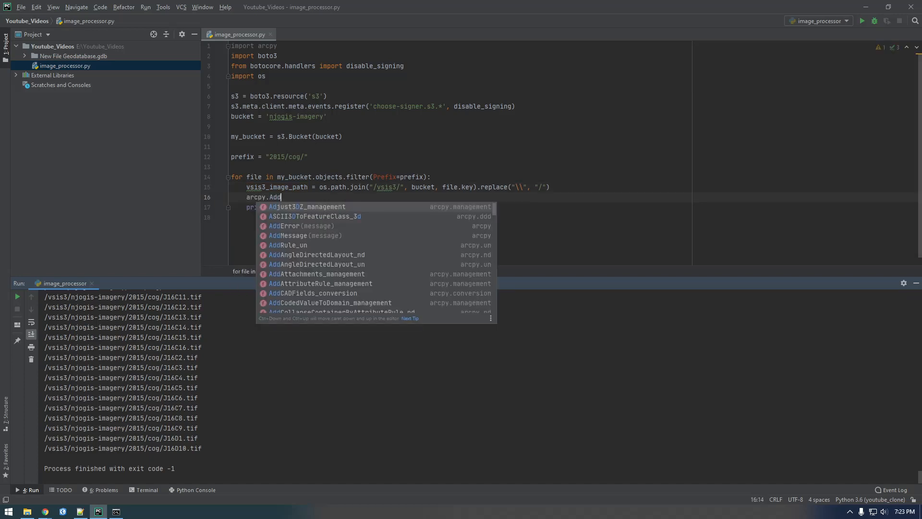
text(RastersToMosaicDataset_management()
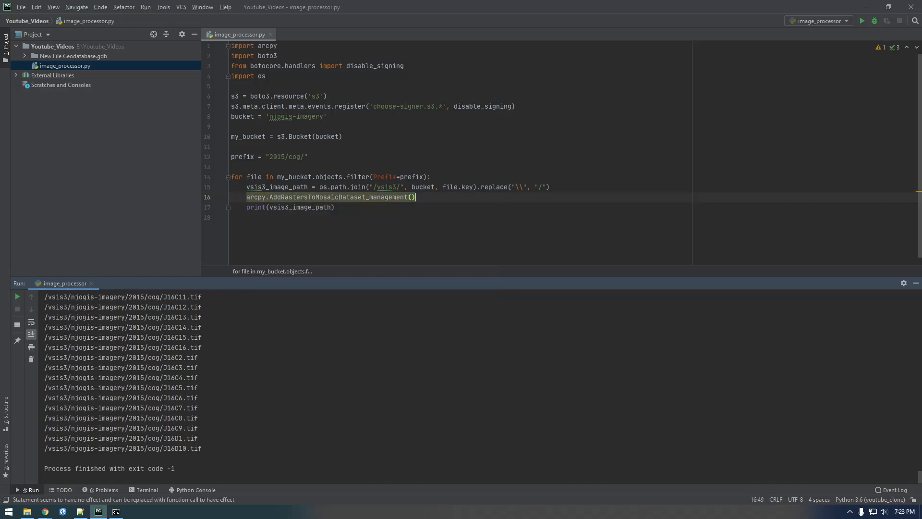
text(")
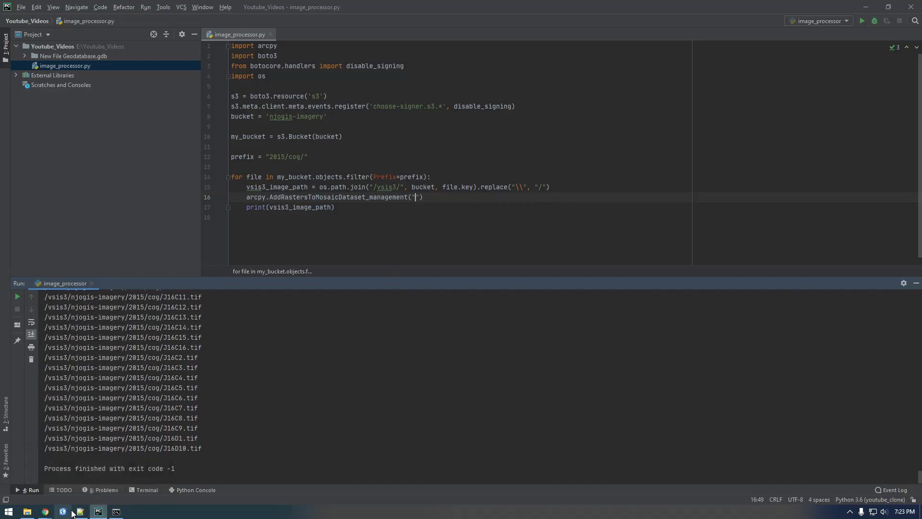
click(81, 511)
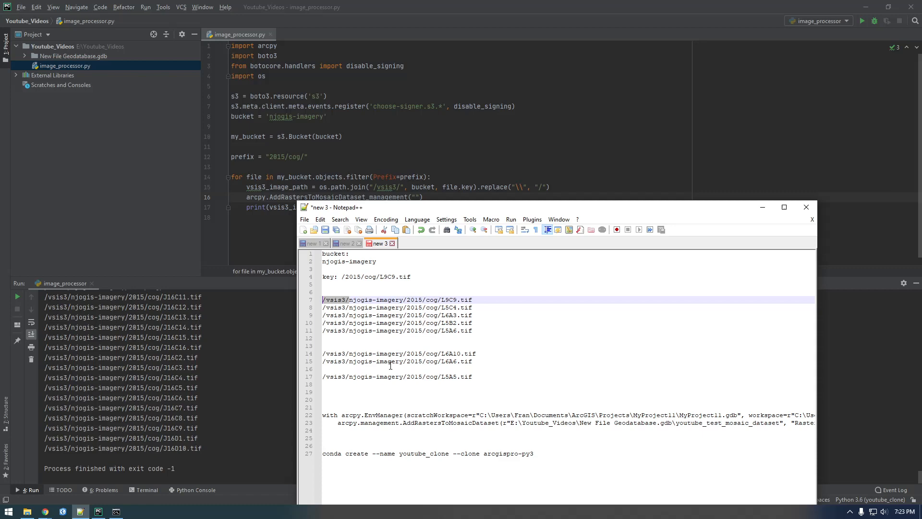
mouse_move(526, 215)
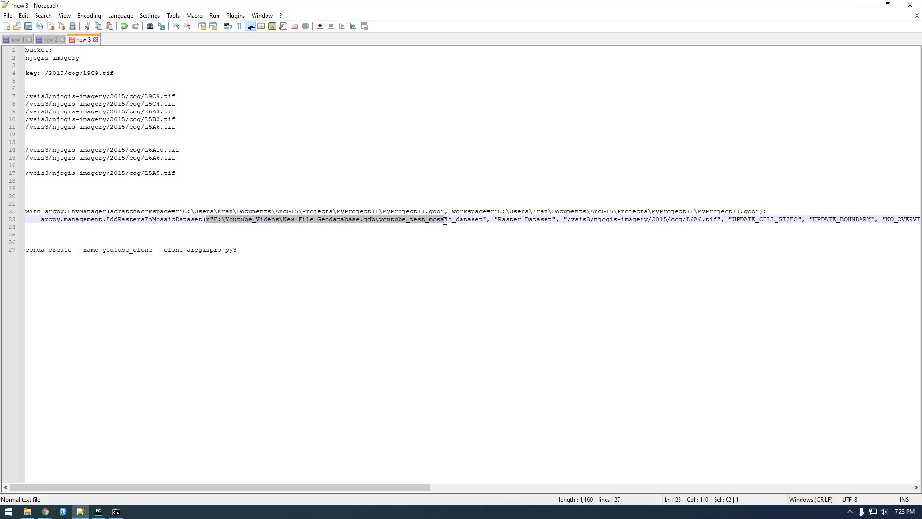
right_click(485, 219)
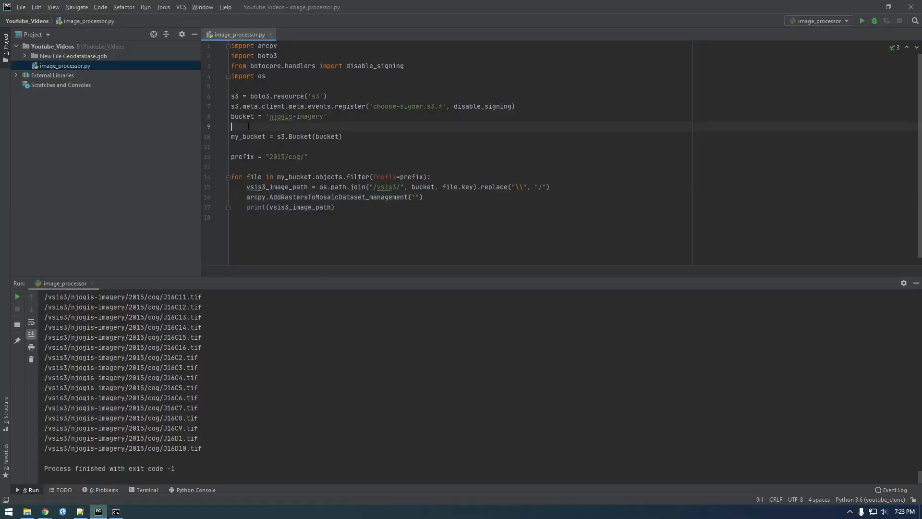
Define mosaic_dataset = r"E:\Youtube_Videos\New File Geodatabase.gdb\youtube_test_mosaic_dataset"
text(mos)
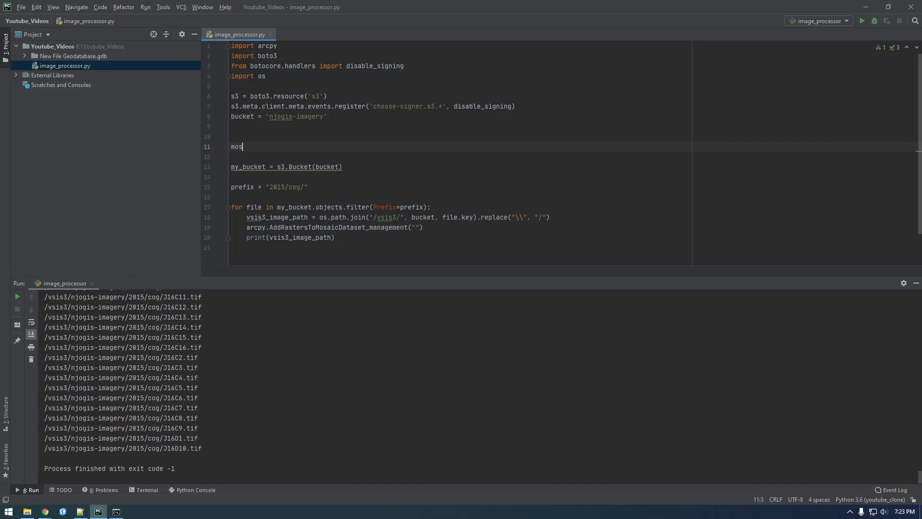
text(aic_dataset)
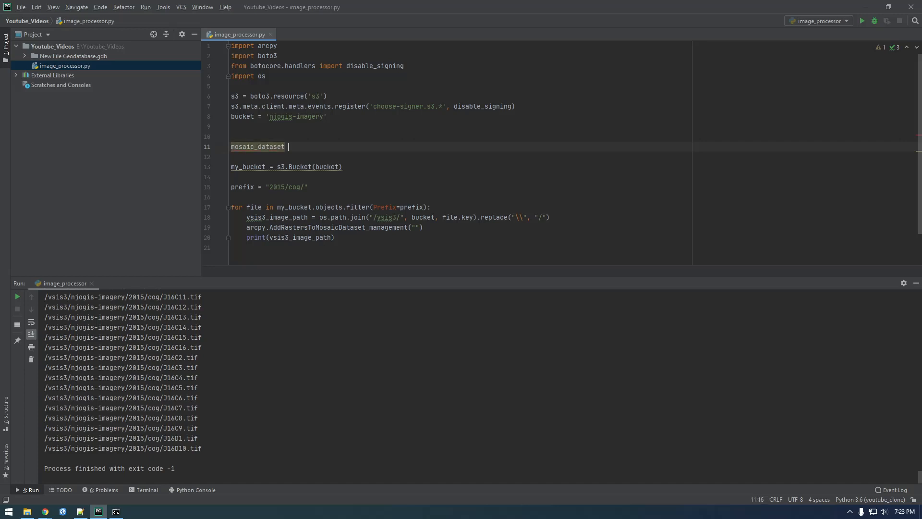
text(= r"E:\Youtube_Videos\New File Geodatabase.gdb\youtube_test_mosaic_dataset")
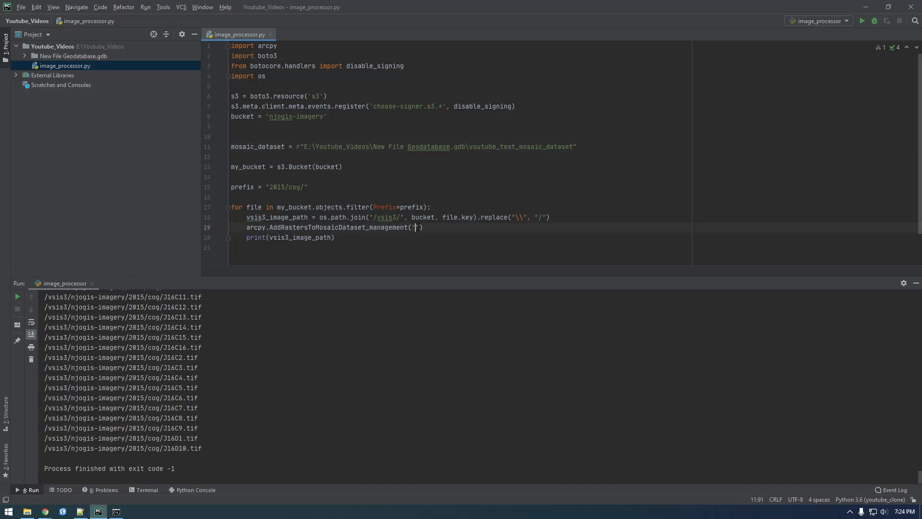
Pass mosaic_dataset, "Raster Dataset" and vsis3_image_path to AddRastersToMosaicDataset_management
text(mosaic_dataset,)
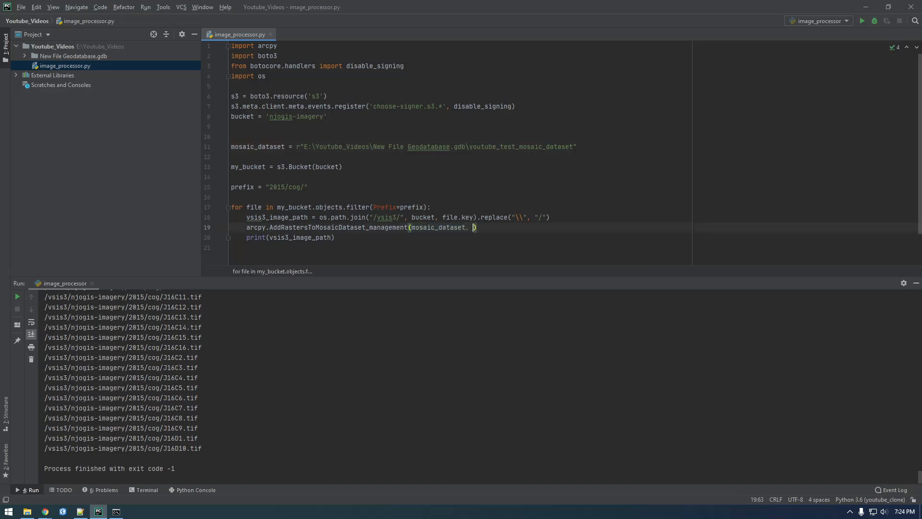
text("")
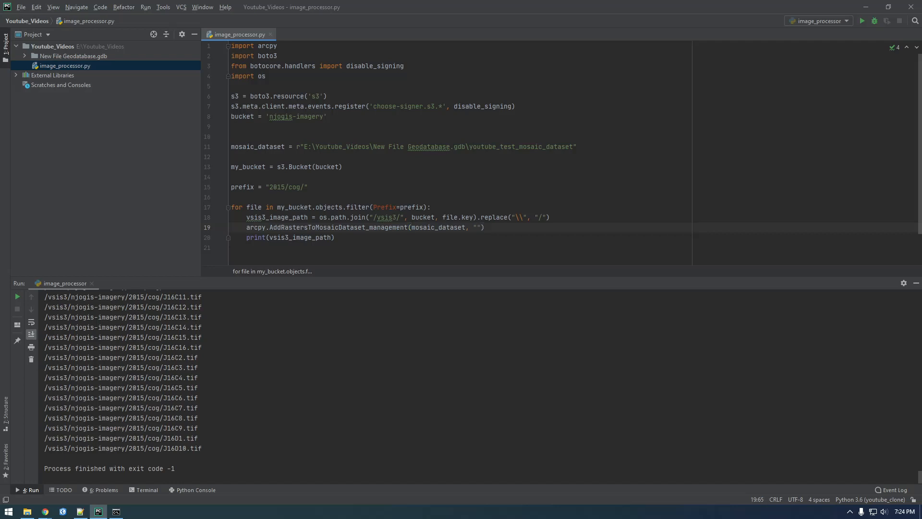
text(Raster)
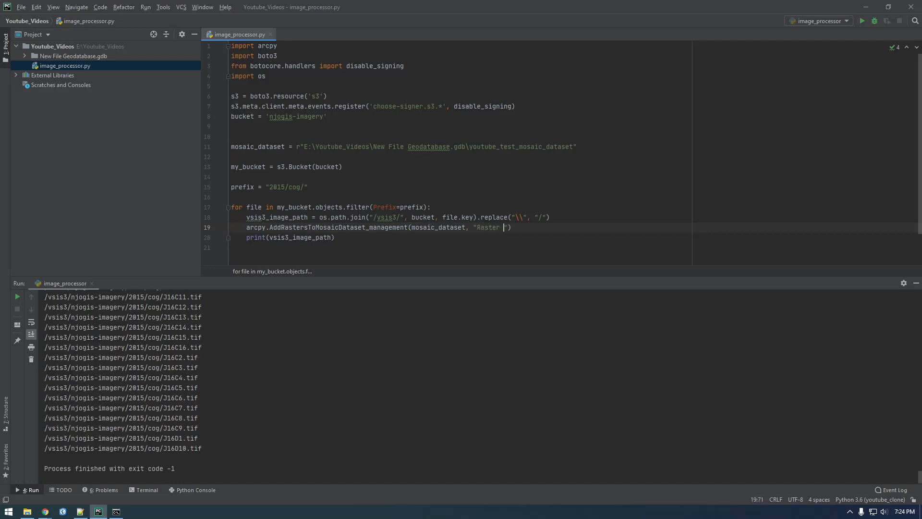
text(Dataset)
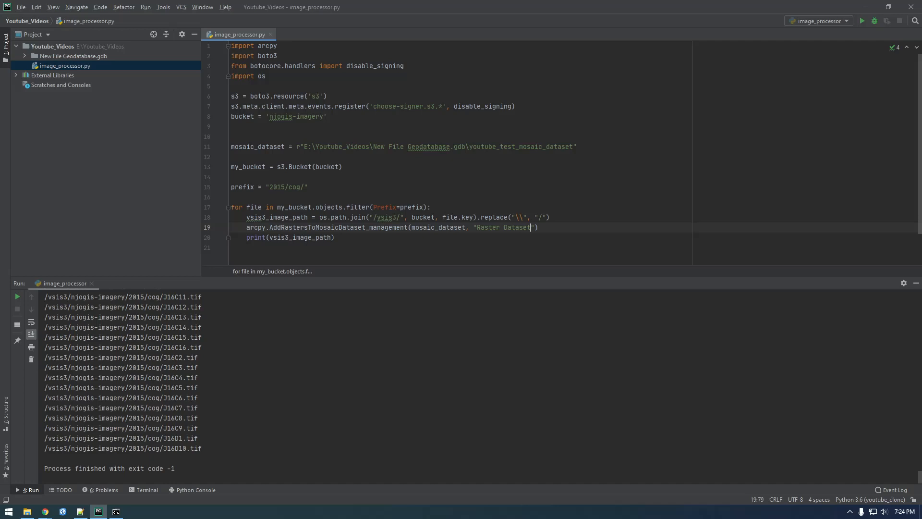
text(,)
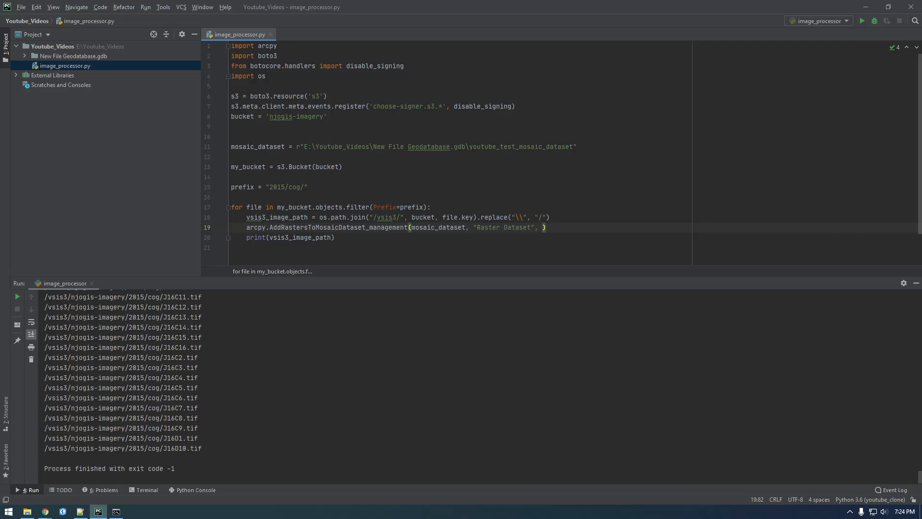
text(vsis3_image_path)
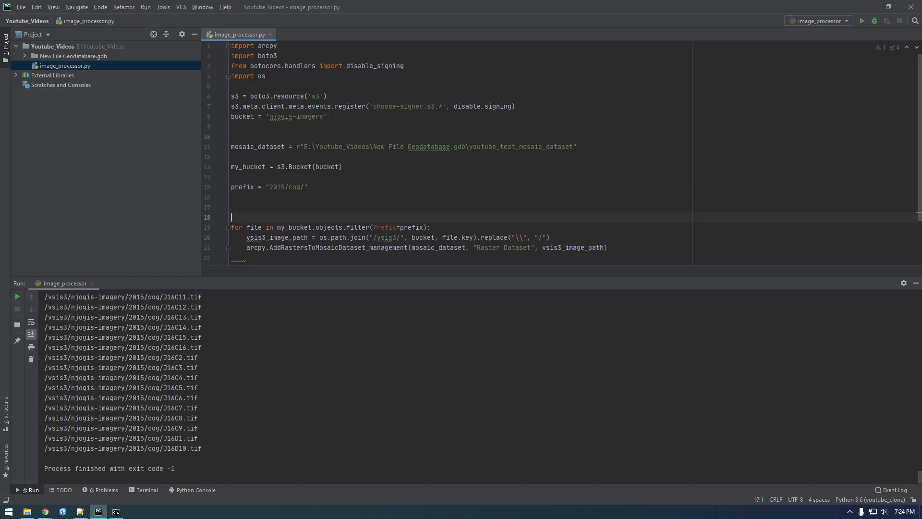
Add a loop counter incremented each iteration, with an if counter > 5 check
text(counter)
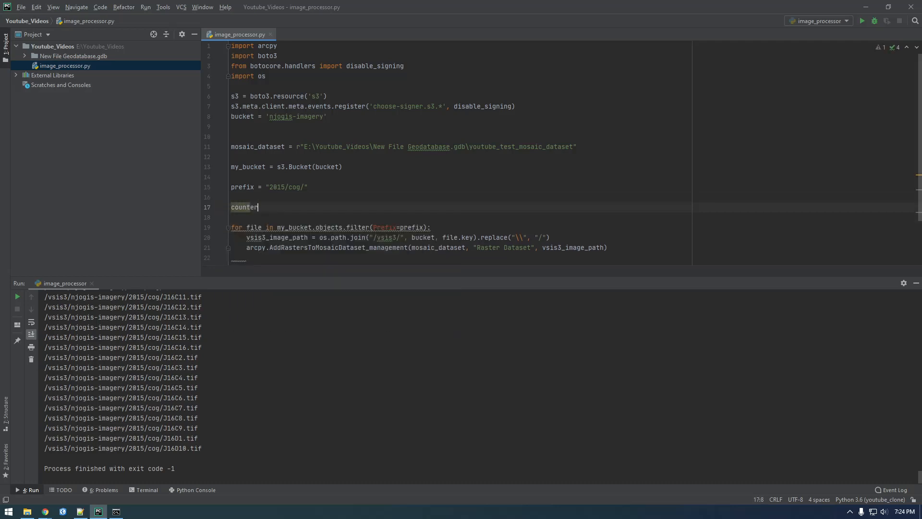
text(= 10)
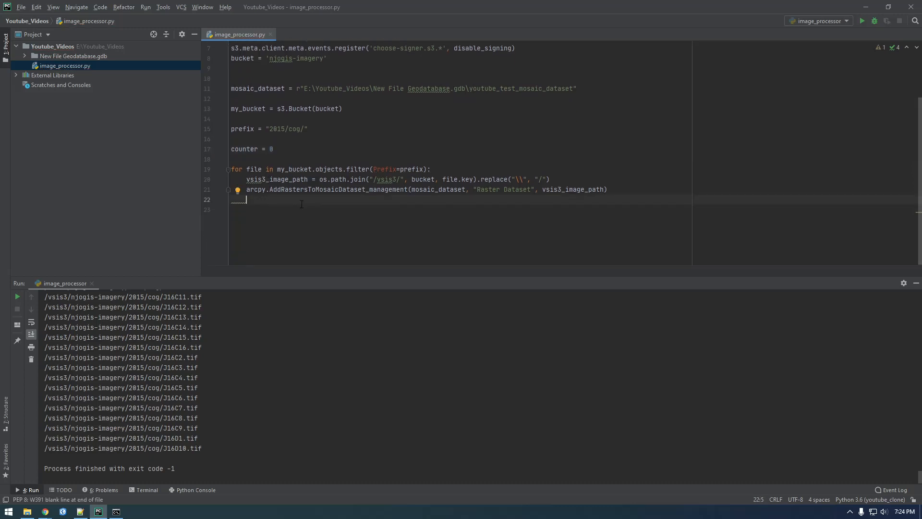
text(if)
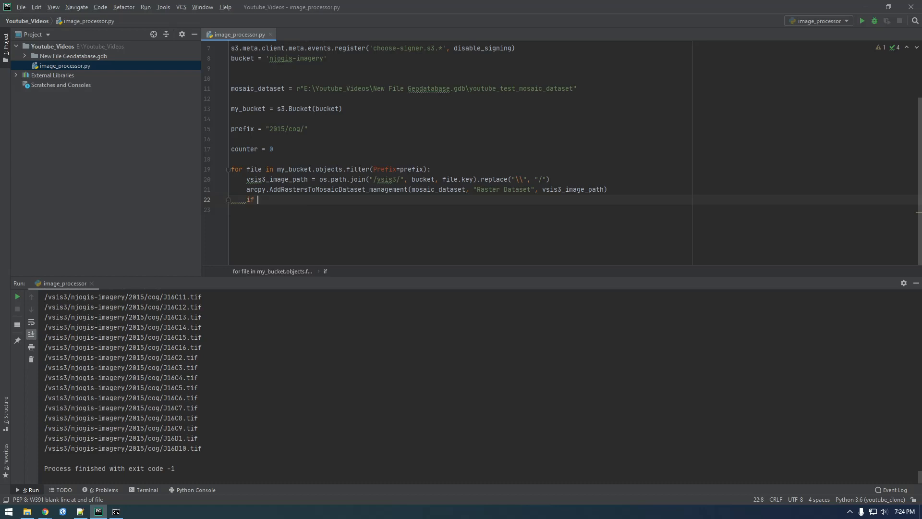
text(counter)
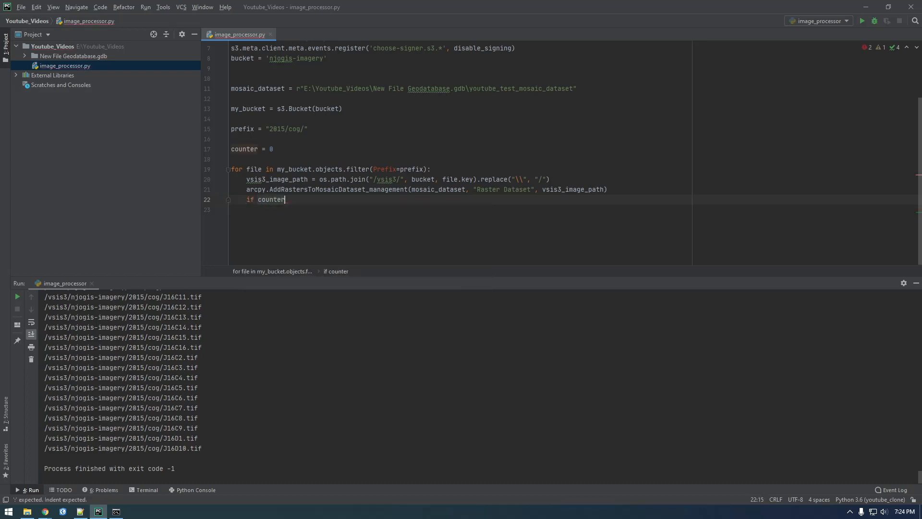
text(> 10)
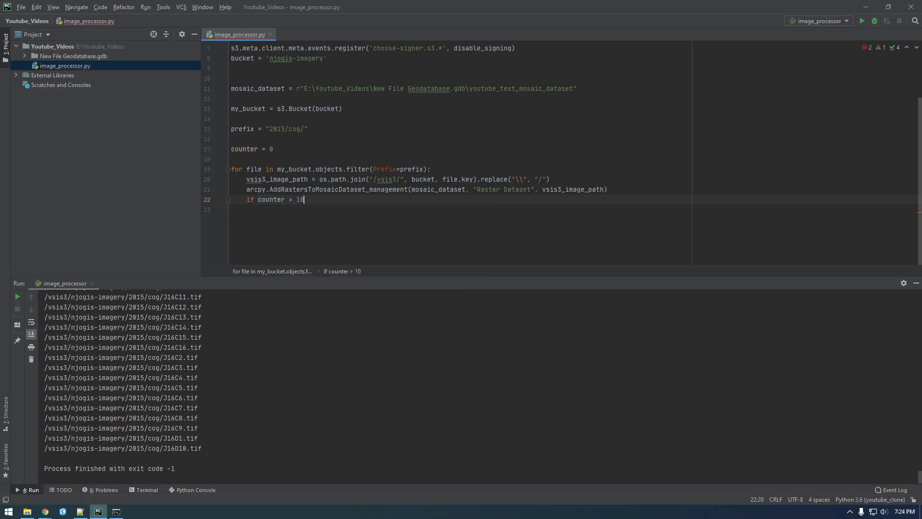
text(:)
click(460, 209)
text(break)
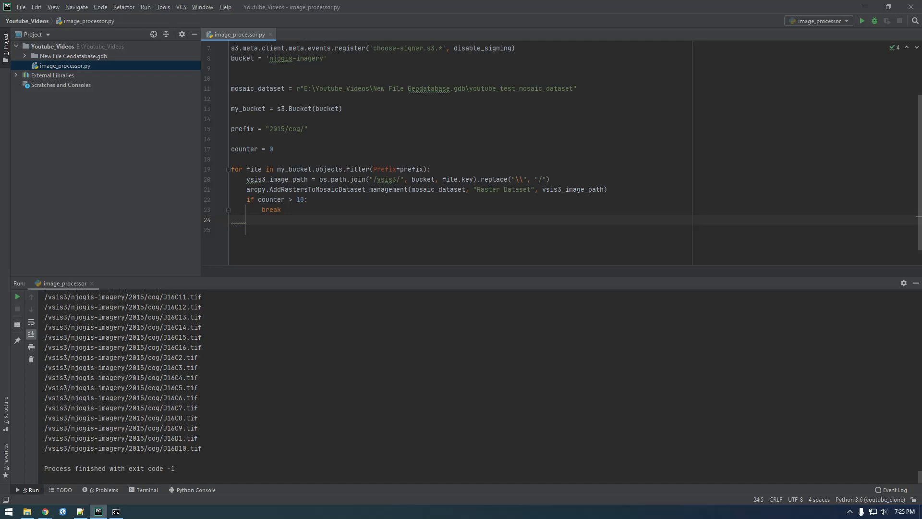
key(Enter)
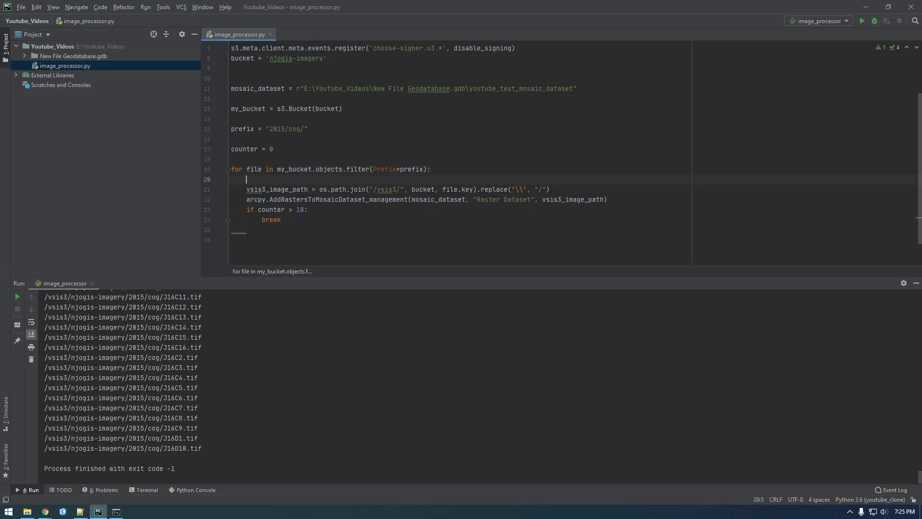
text(counter+)
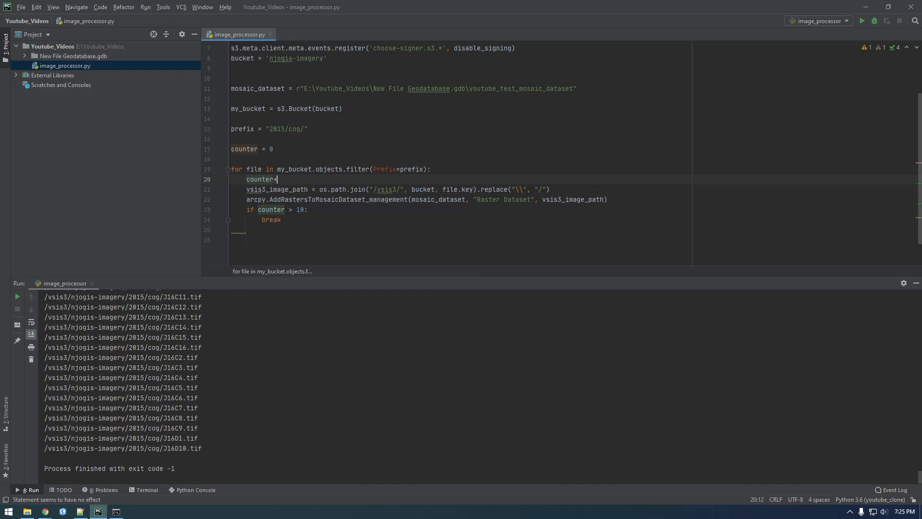
text(+=1)
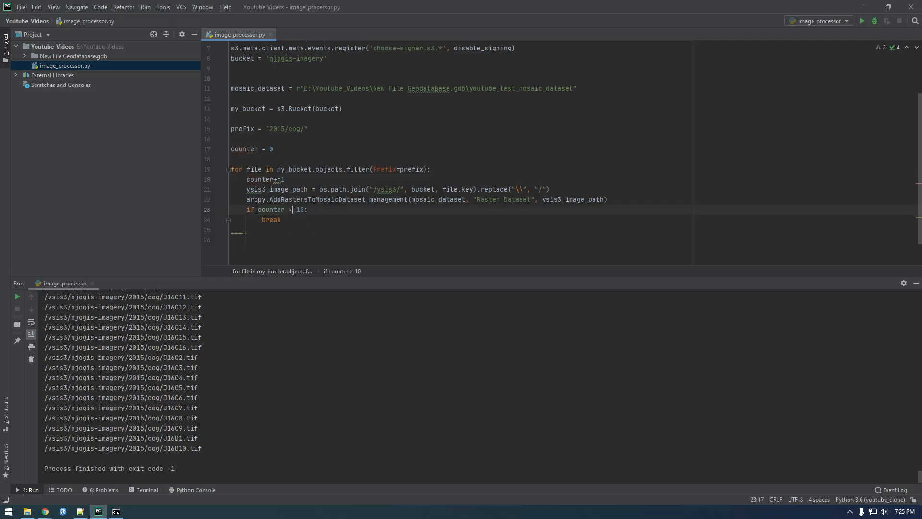
click(348, 219)
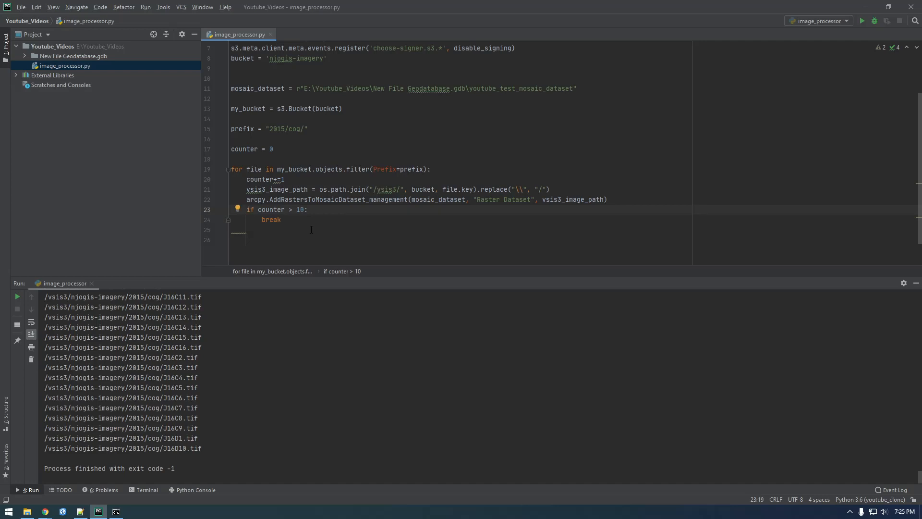
text(5)
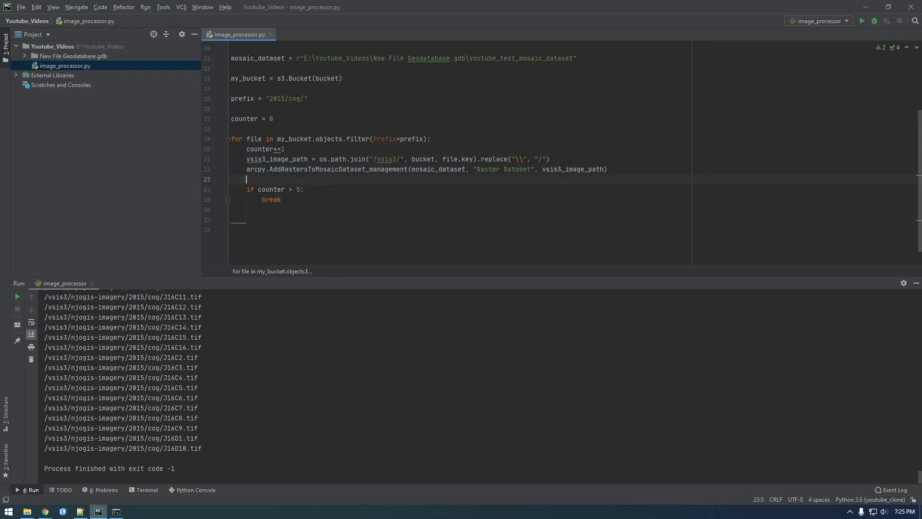
Print "Adding {}" formatted with vsis3_image_path before adding each raster
key(Enter)
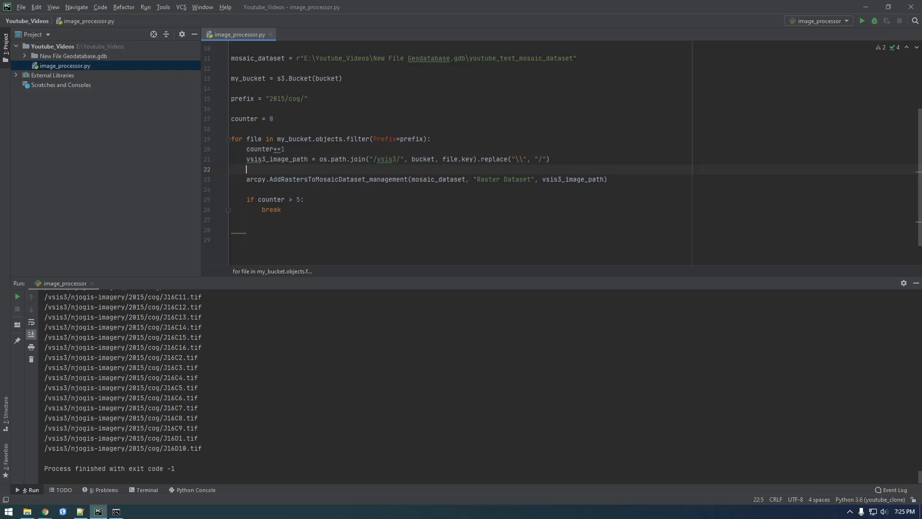
text(pr)
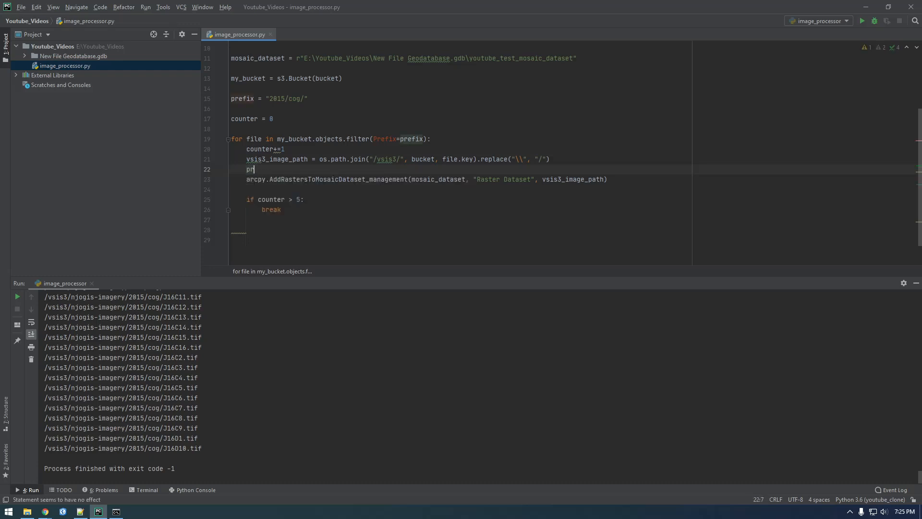
text(int())
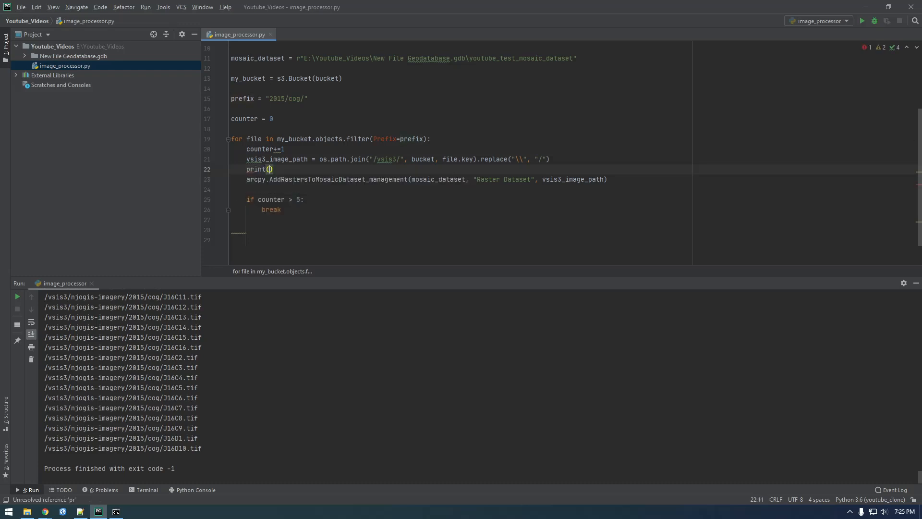
text("Adding ")
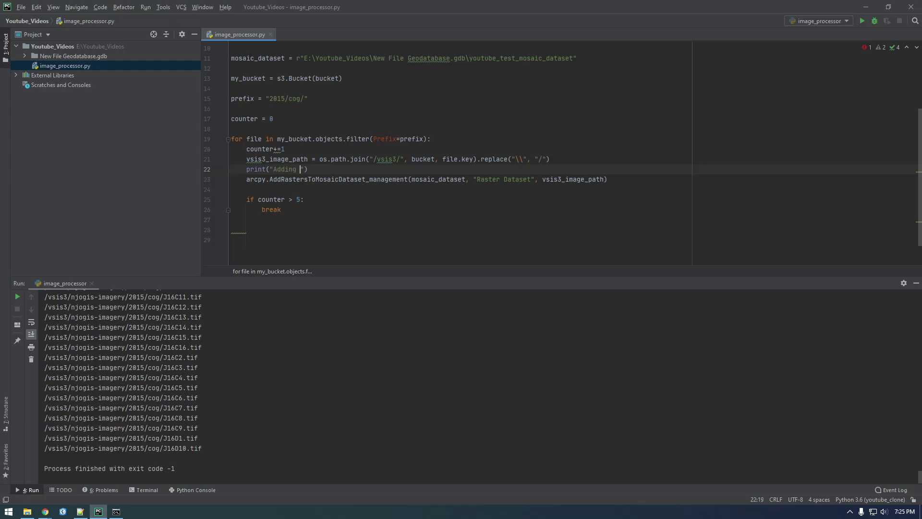
text({}".format()
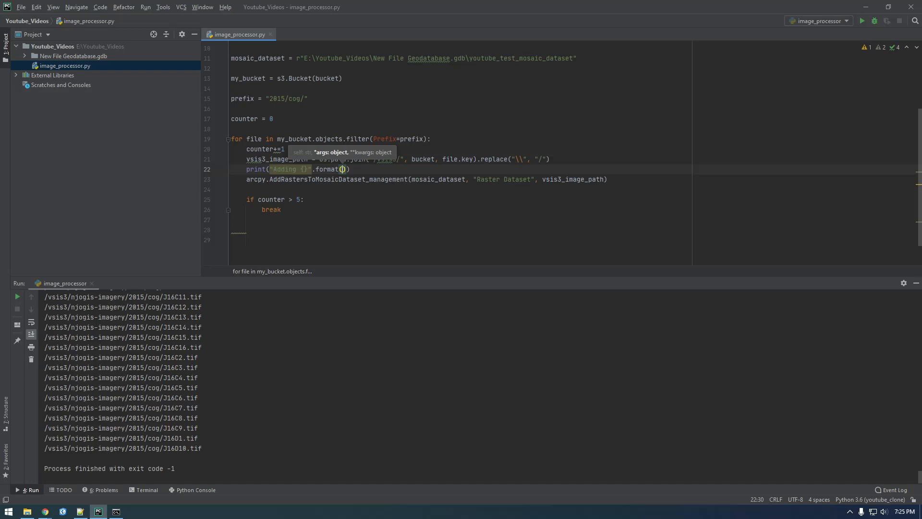
text(vsis3_image_path)
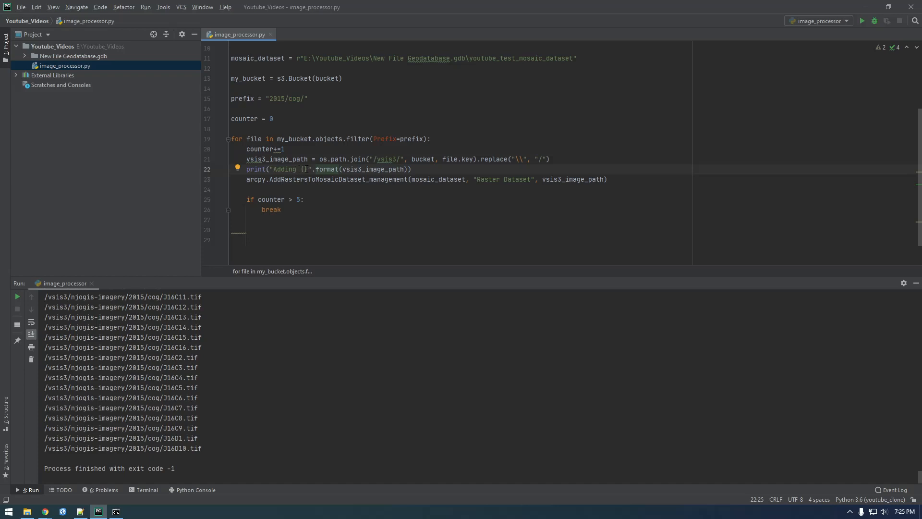
double_click(371, 169)
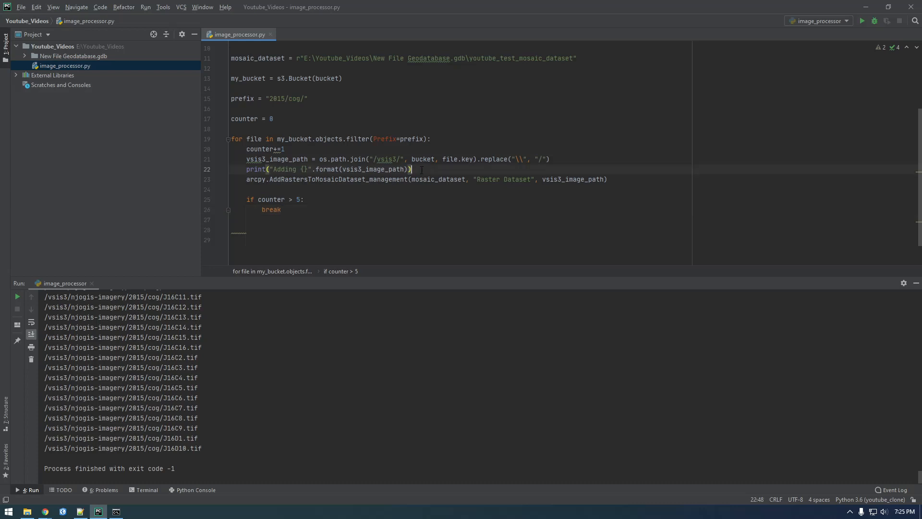
Print the counter value each iteration and "Program finished" after the loop
text(print())
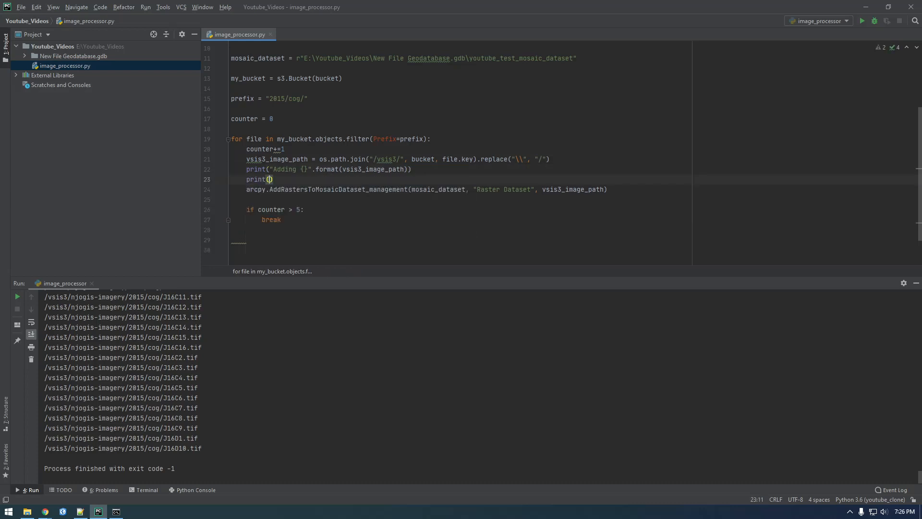
text("count ")
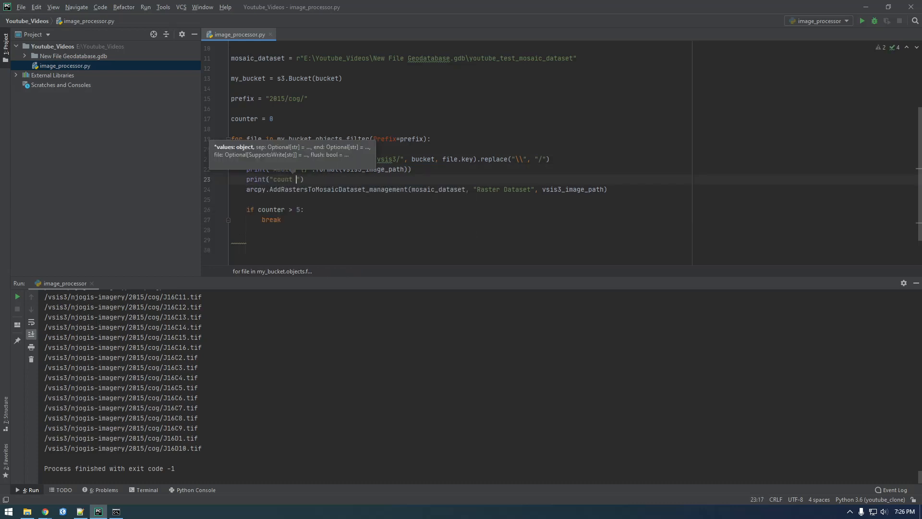
text(= {)
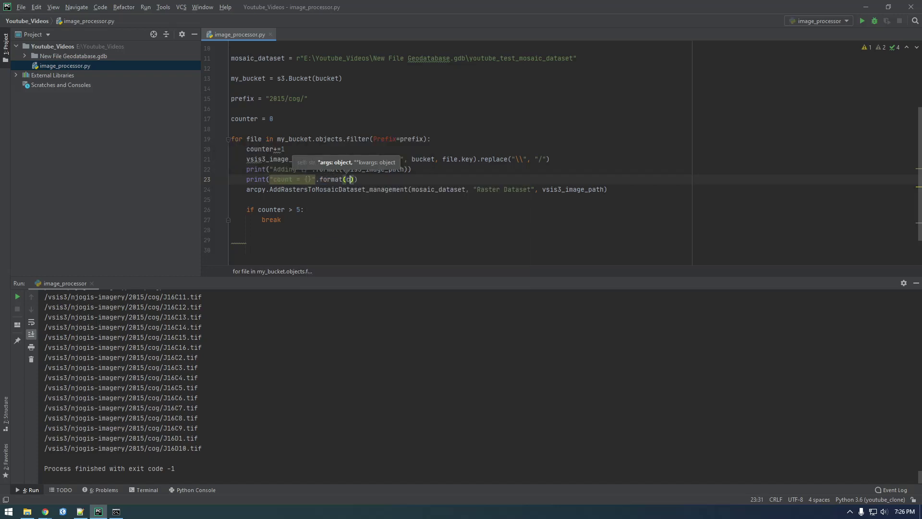
text(ounter)
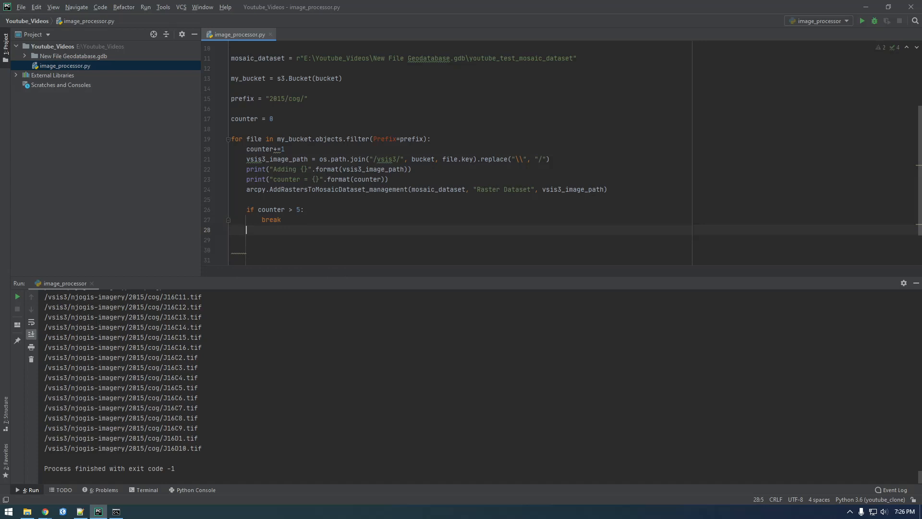
text(print("Program finished)
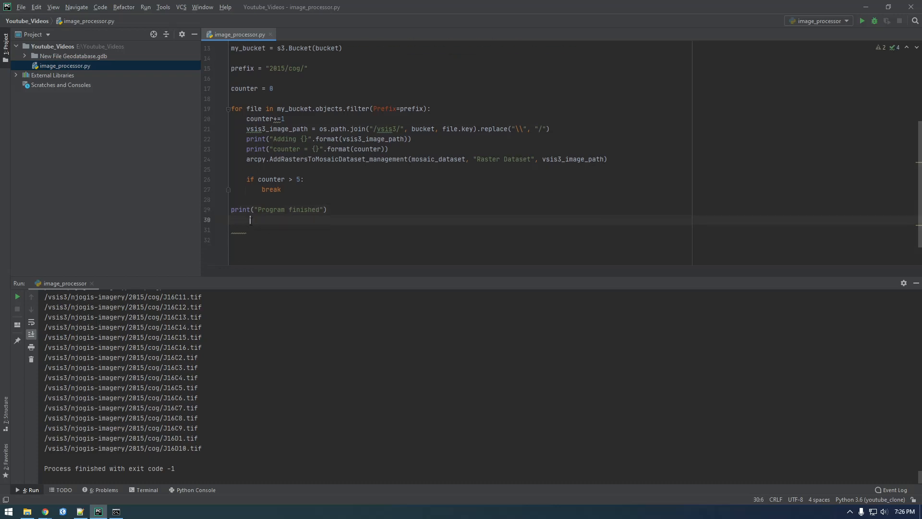
click(328, 209)
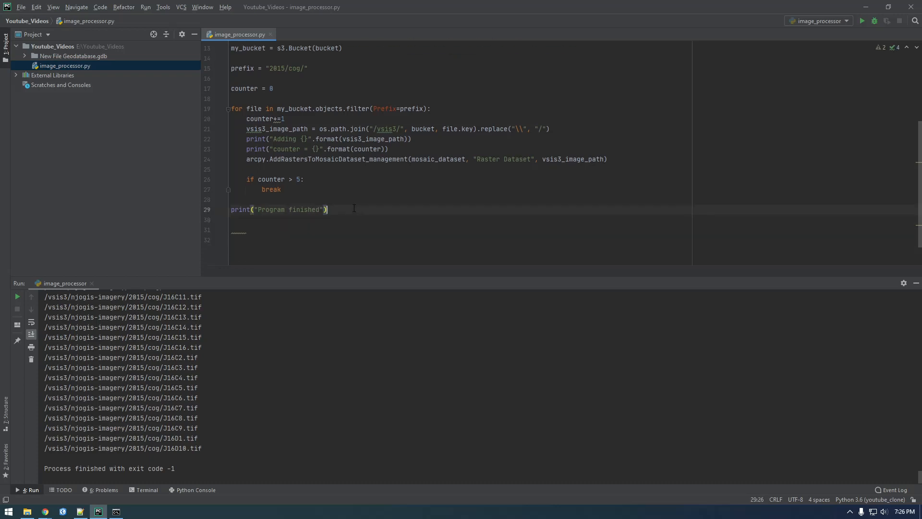
double_click(326, 159)
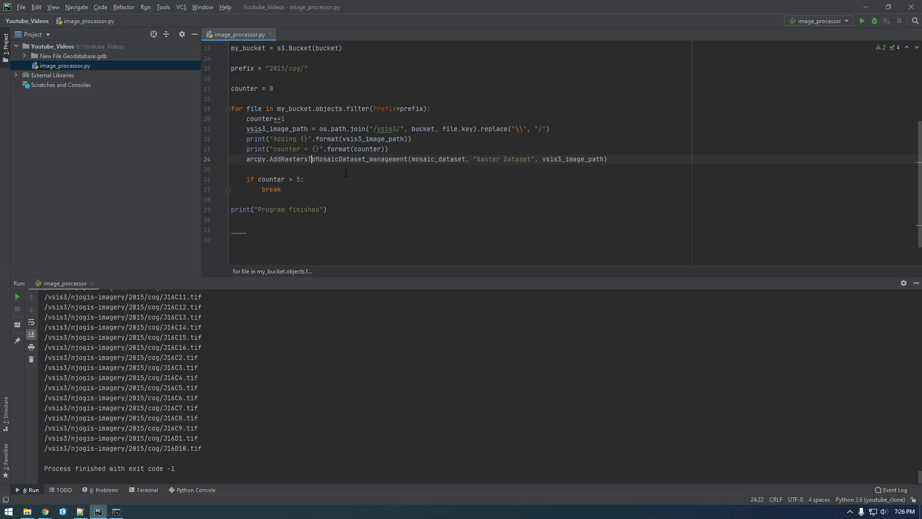
Add print(arcpy.GetMessages()) after the AddRastersToMosaicDataset call and rerun the script
text(p)
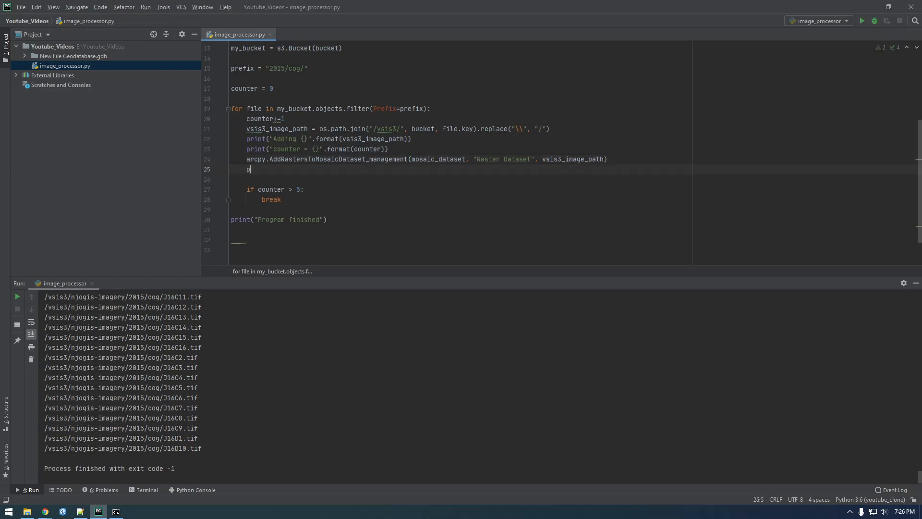
text(rint())
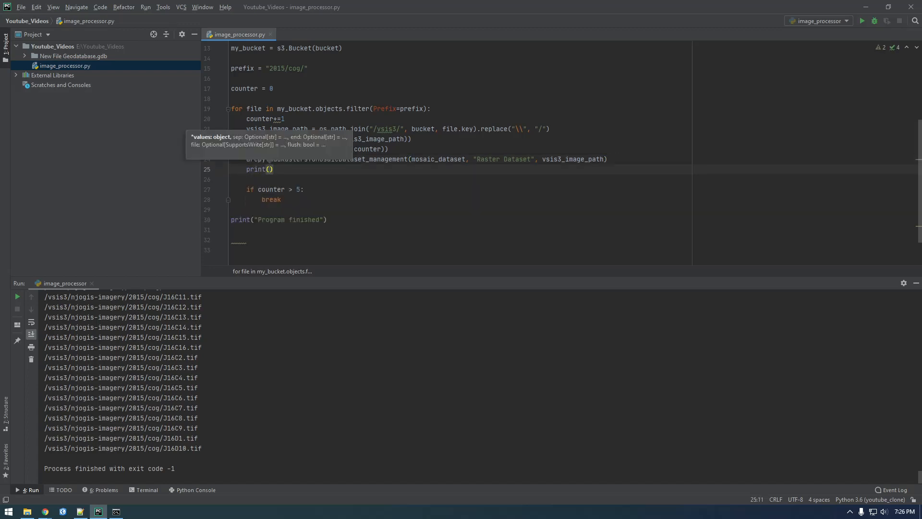
text(arcpy.Ge)
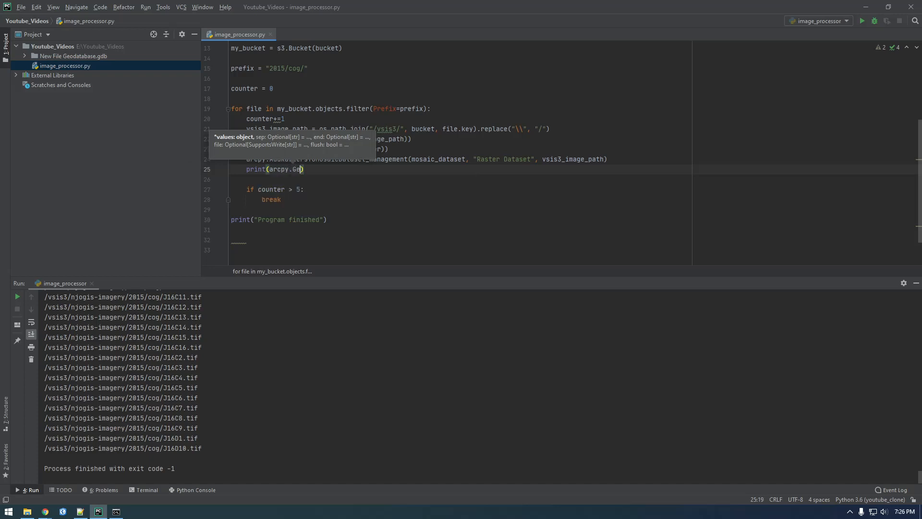
text(Messages()
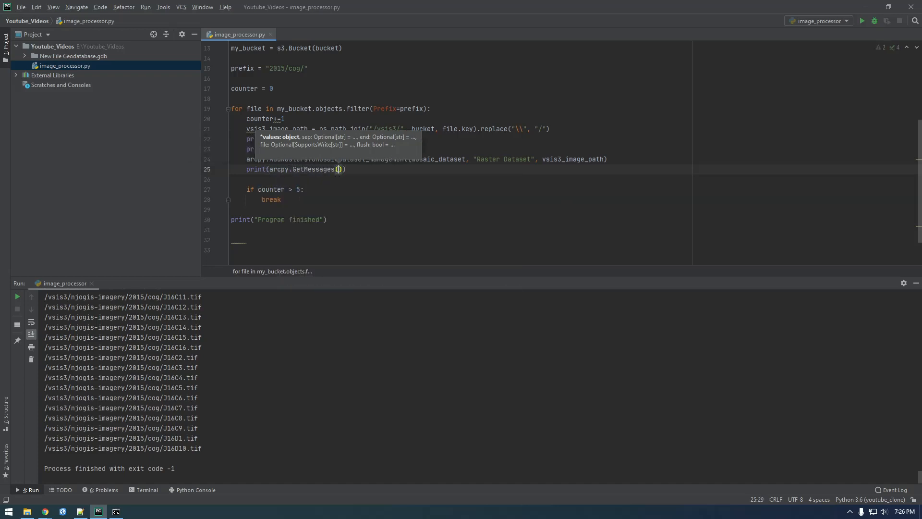
click(255, 214)
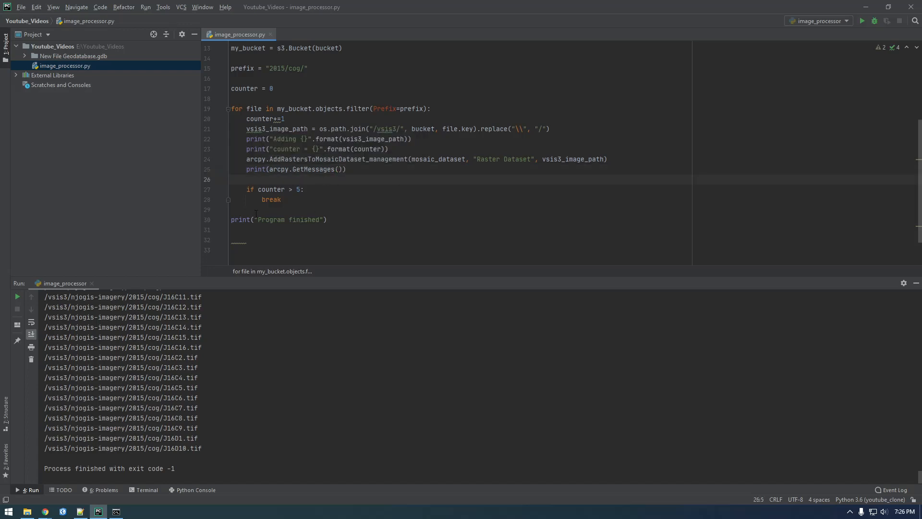
click(862, 21)
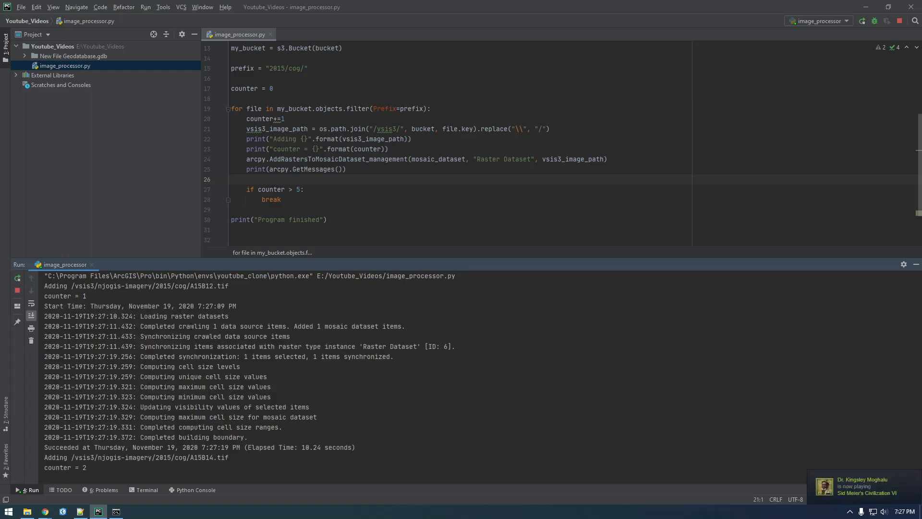
Launch ArcGIS Pro from the taskbar while the raster-adding script runs
drag(52, 447, 220, 447)
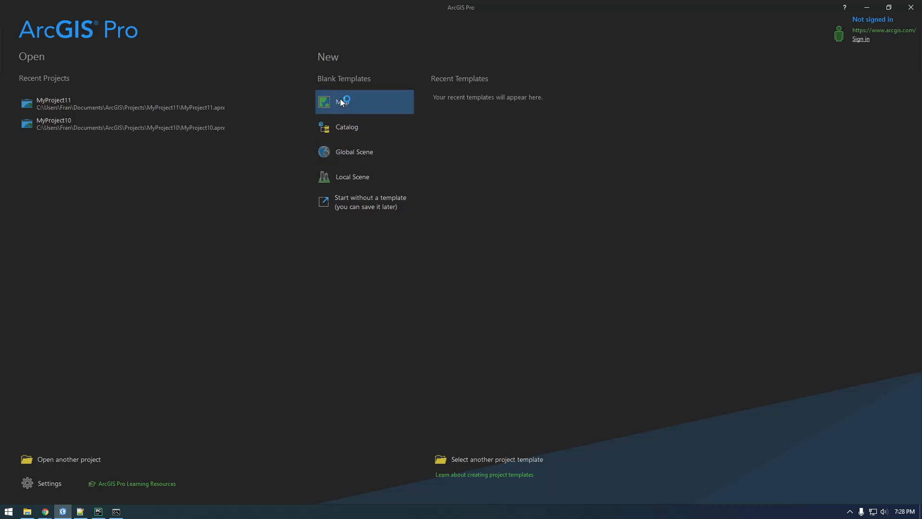
Create a new Map project and add a folder connection to E:\Youtube_Videos in Catalog
click(341, 102)
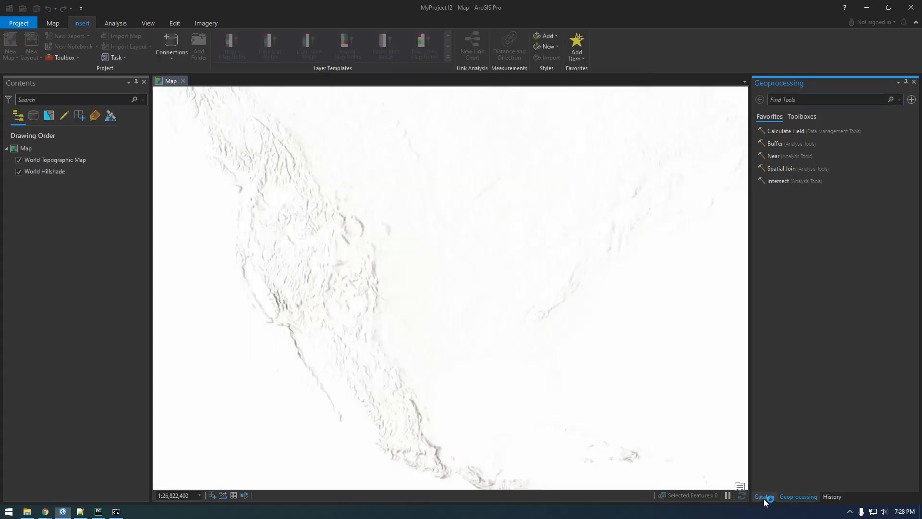
click(763, 497)
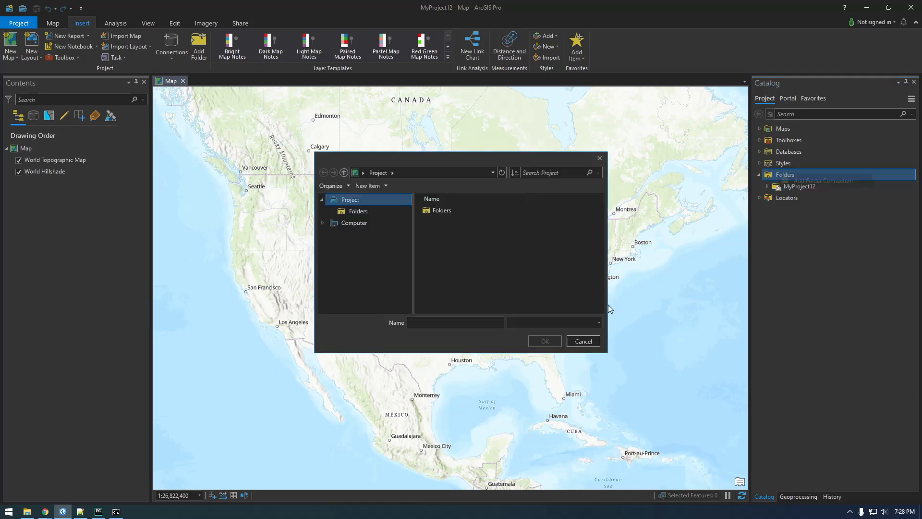
click(353, 280)
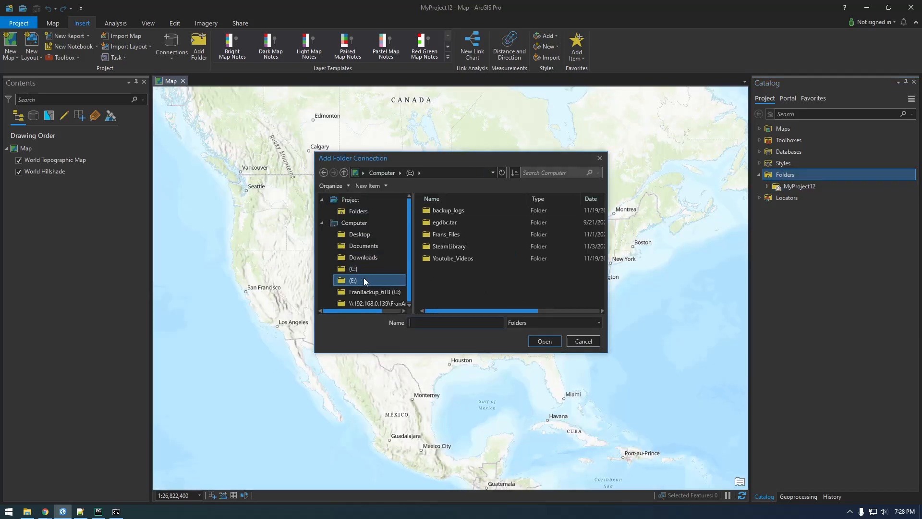
double_click(453, 258)
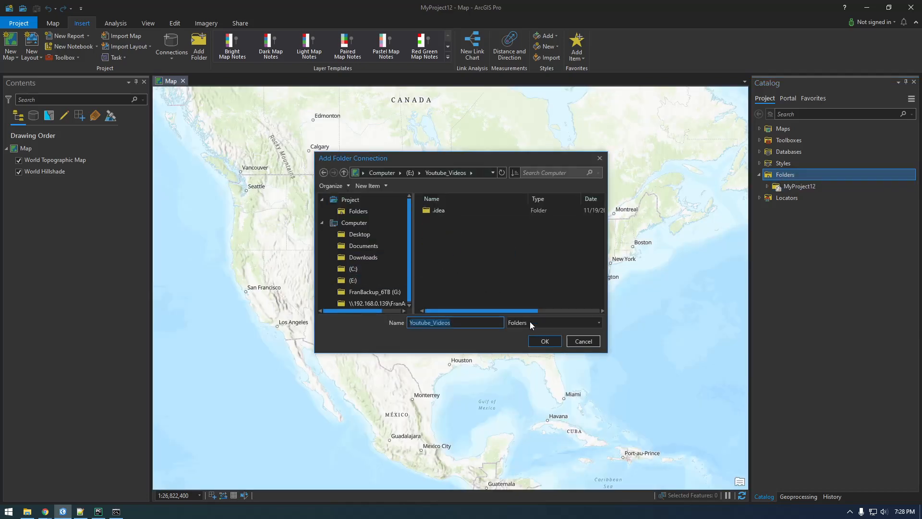
click(544, 341)
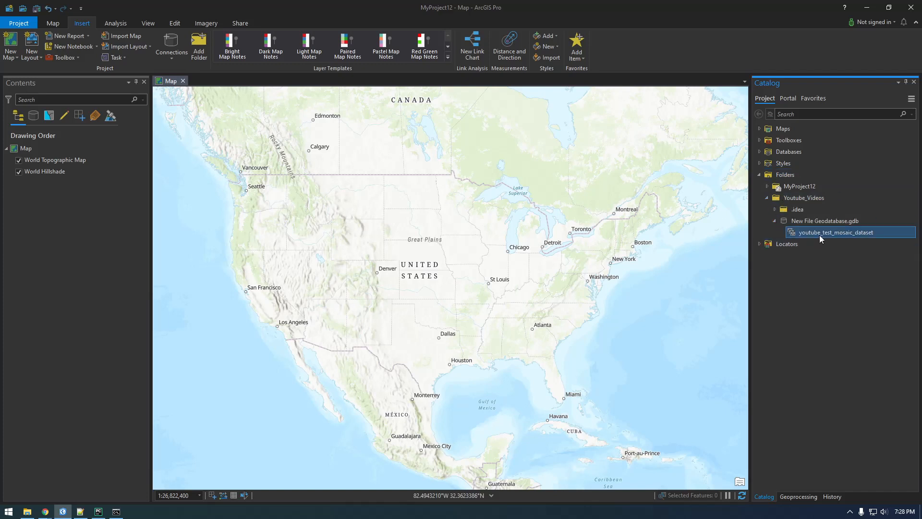
Add youtube_test_mosaic_dataset to the map and open its Footprint attribute table
double_click(835, 232)
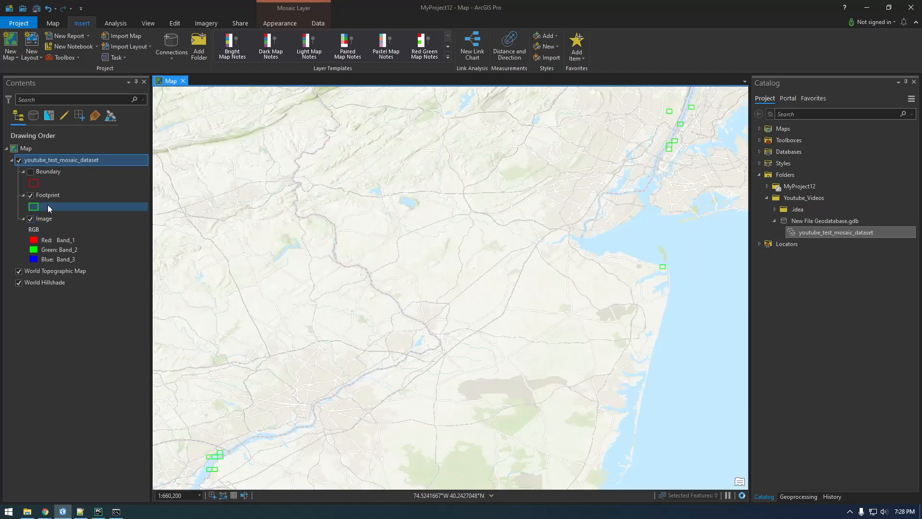
right_click(47, 195)
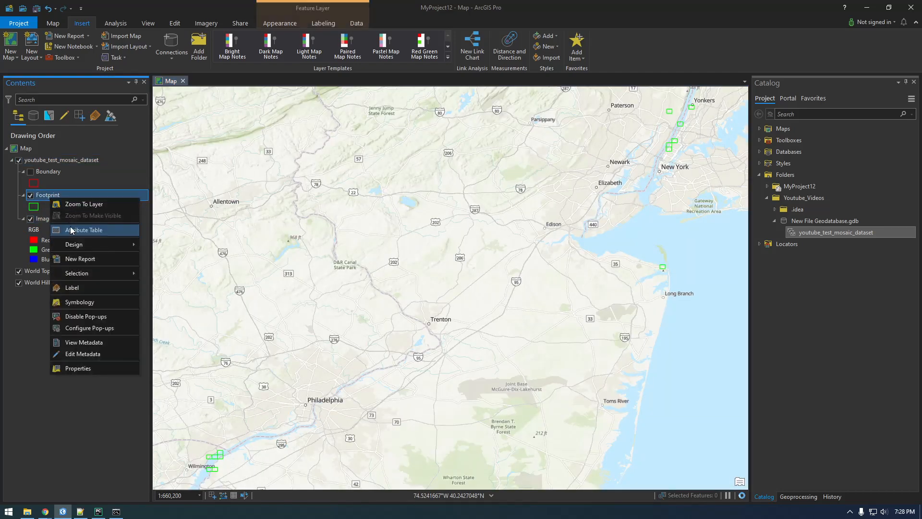
click(84, 230)
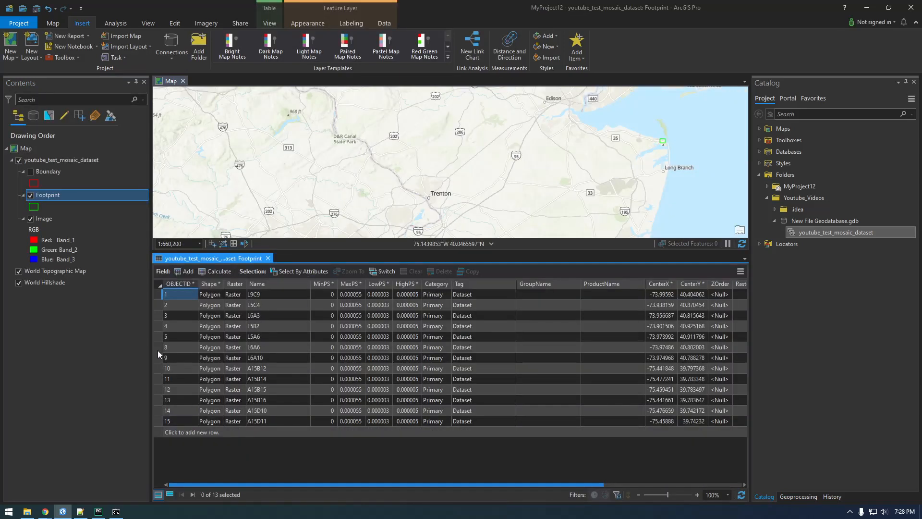
Inspect footprint records L5A6, A15B15, A15B12 and A15D10, then return to PyCharm
click(165, 336)
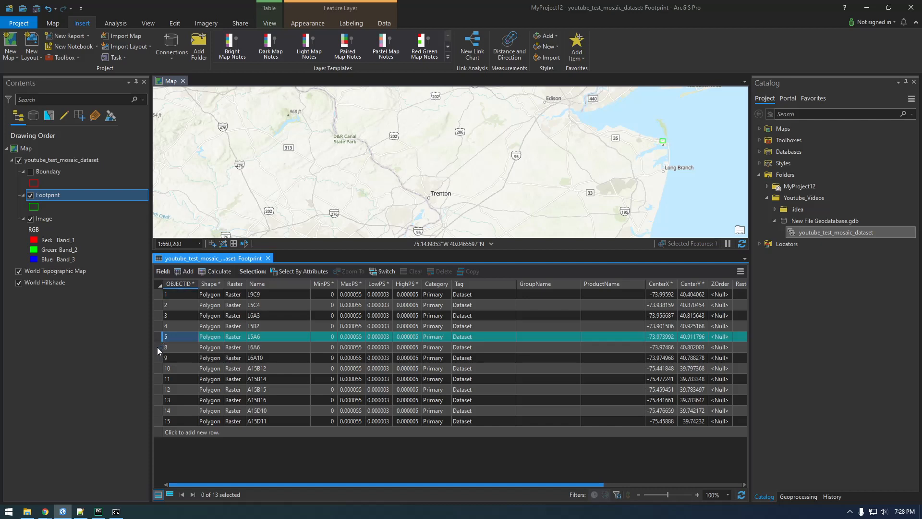
click(166, 357)
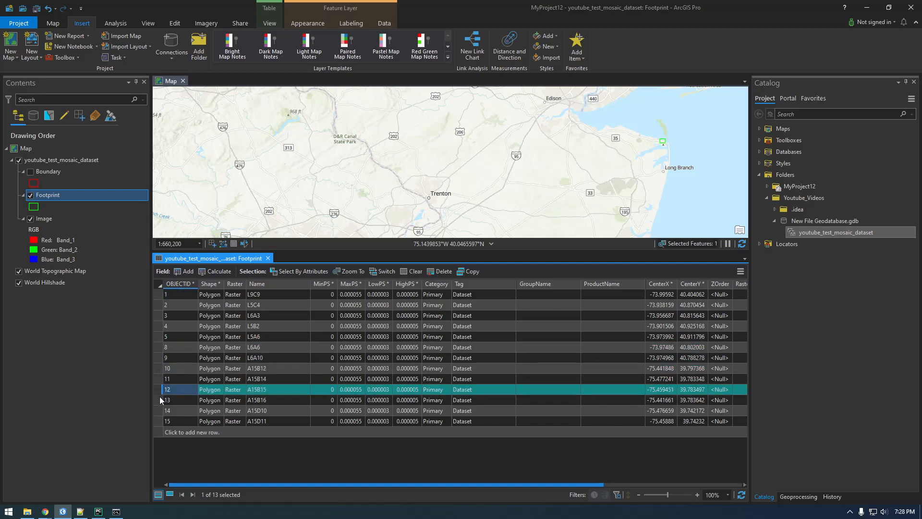
click(166, 368)
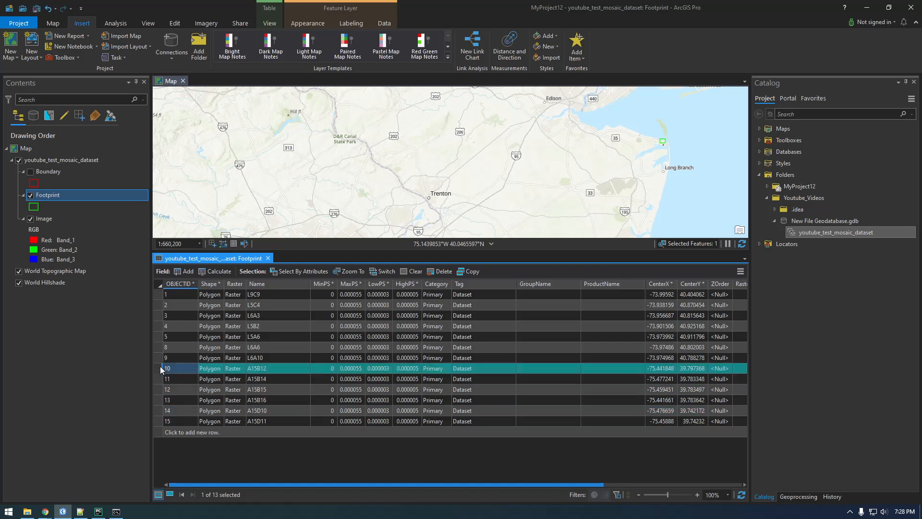
click(166, 410)
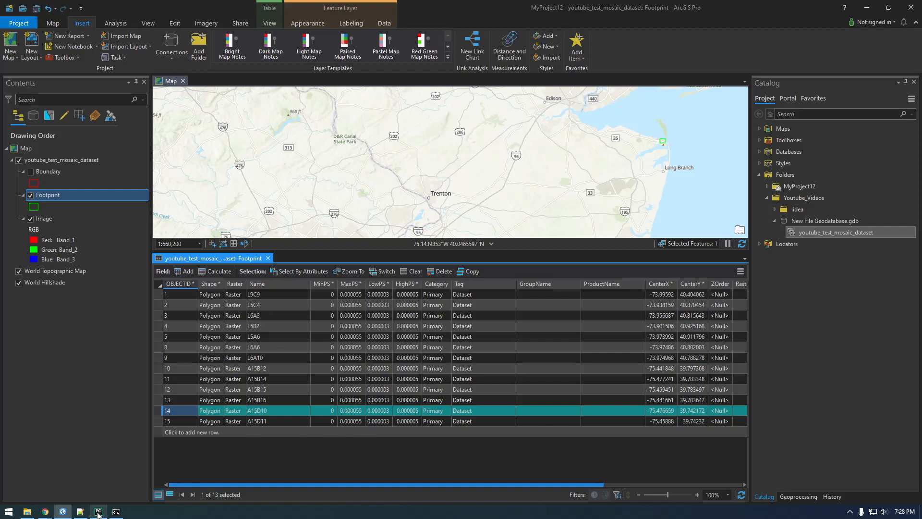
click(98, 511)
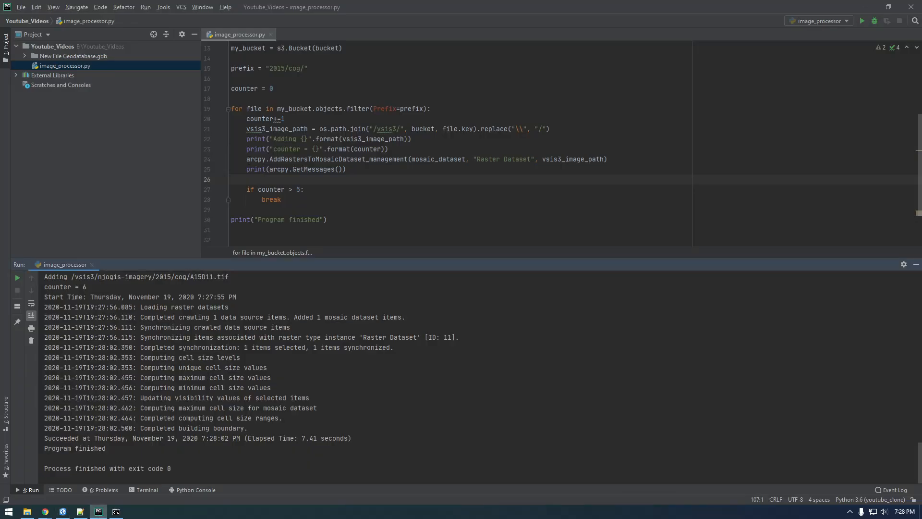